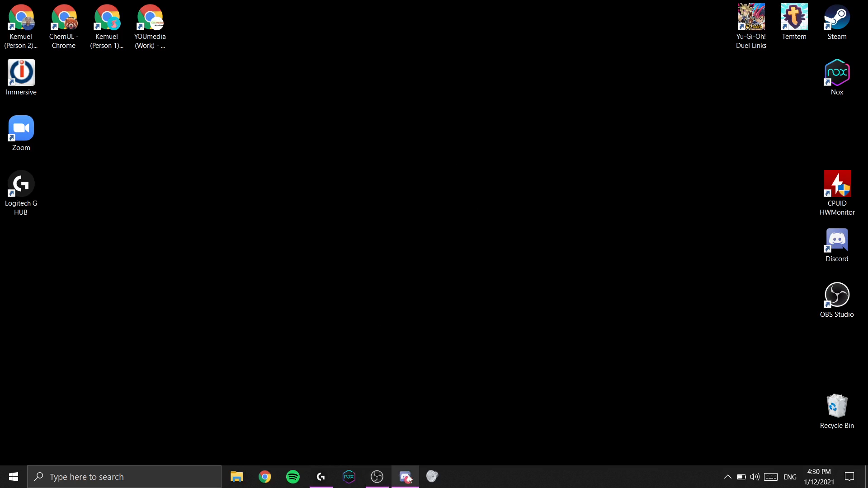
- Launch Discord from the taskbar so the Friends page appears
click(405, 477)
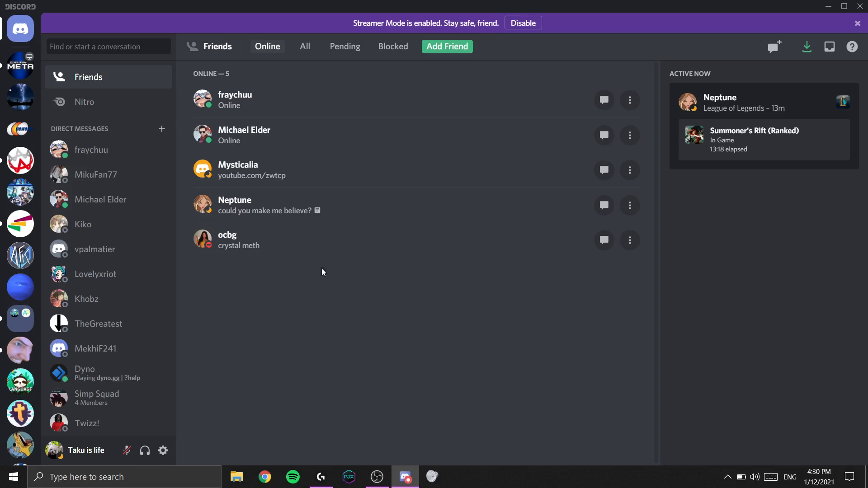
mouse_move(175, 451)
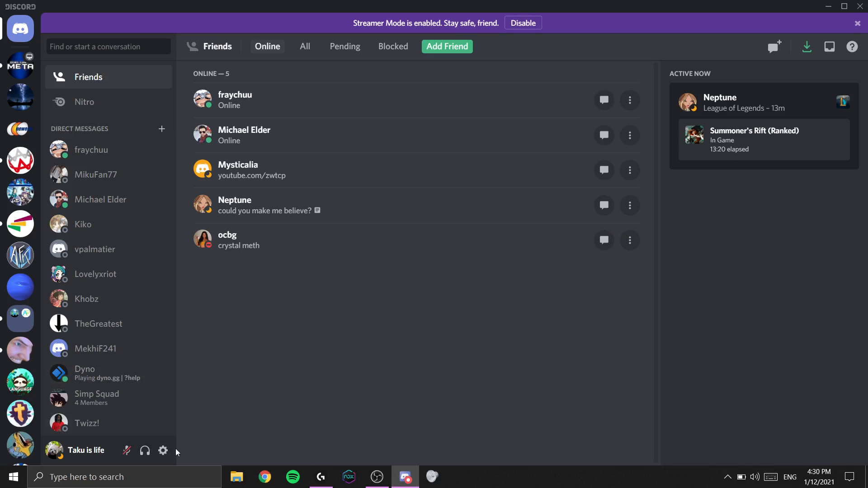
mouse_move(163, 452)
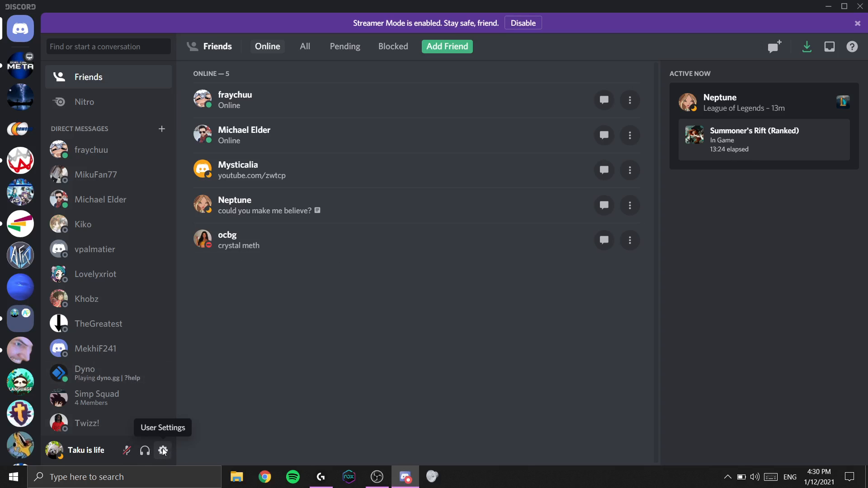
- In Voice & Video settings, keep the default microphone and adjust the input volume
click(162, 451)
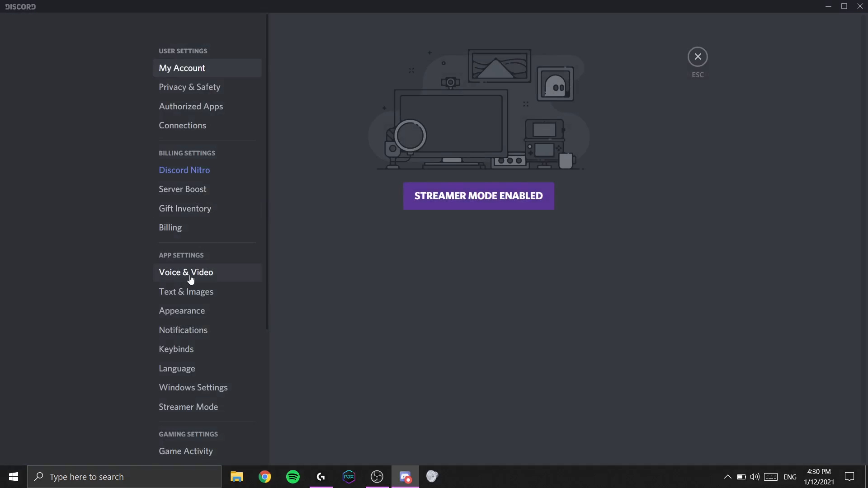
click(185, 272)
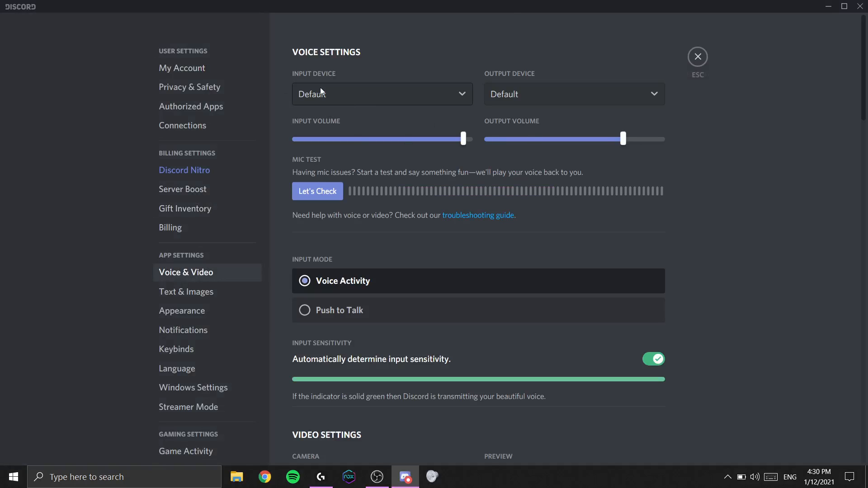
click(381, 93)
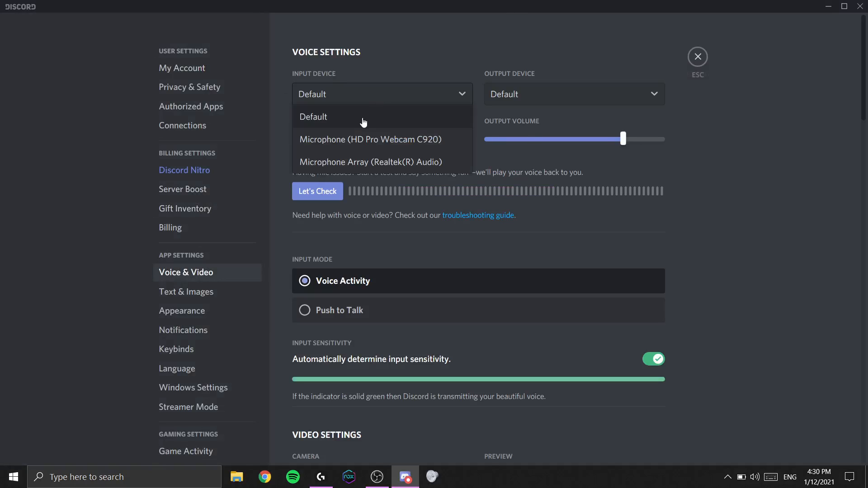
click(313, 117)
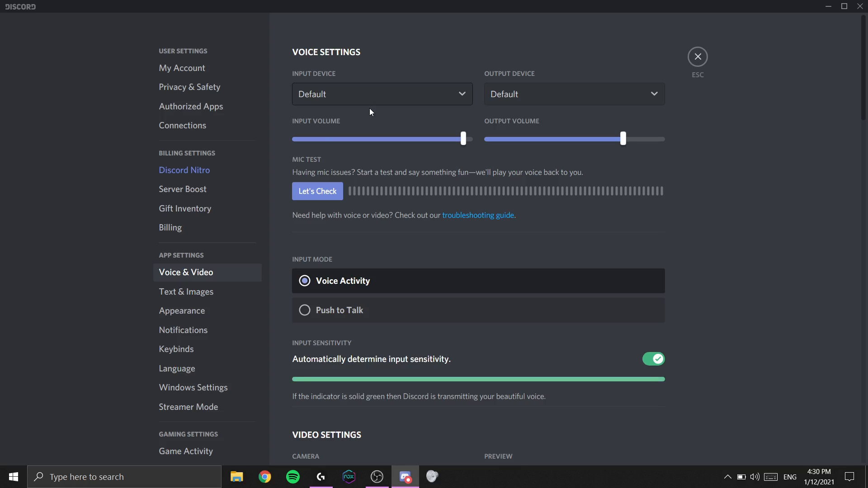
mouse_move(352, 141)
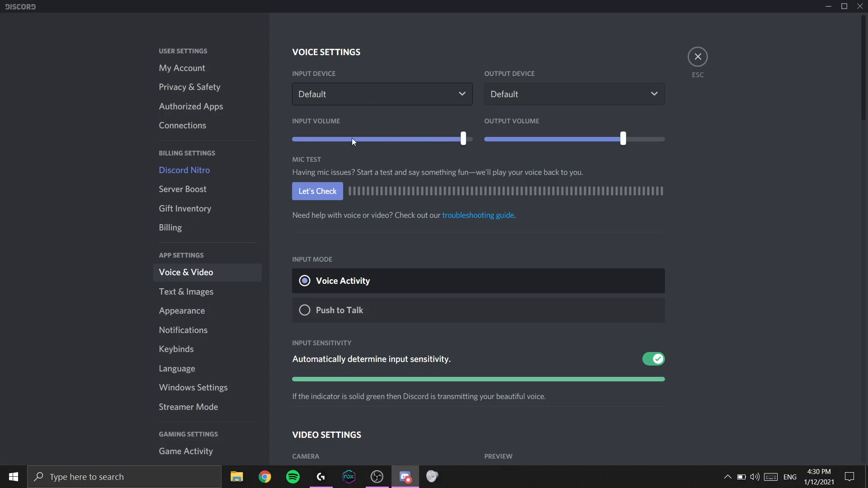
drag(462, 138, 392, 139)
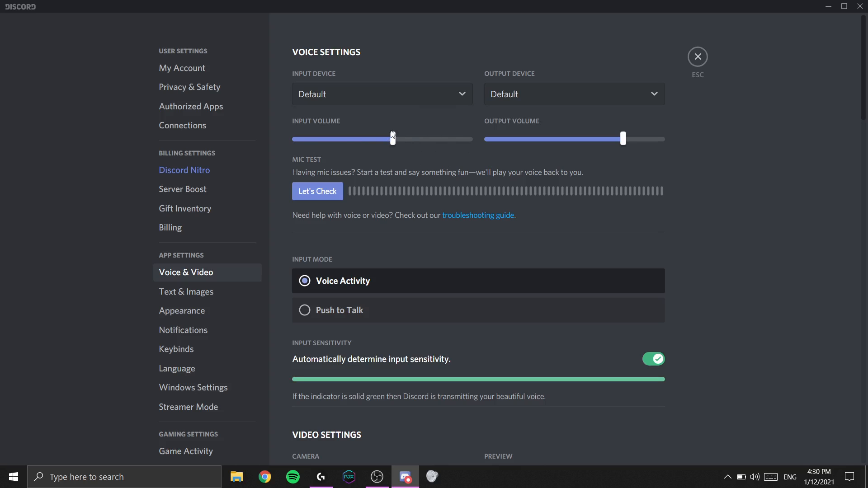
drag(391, 139, 392, 139)
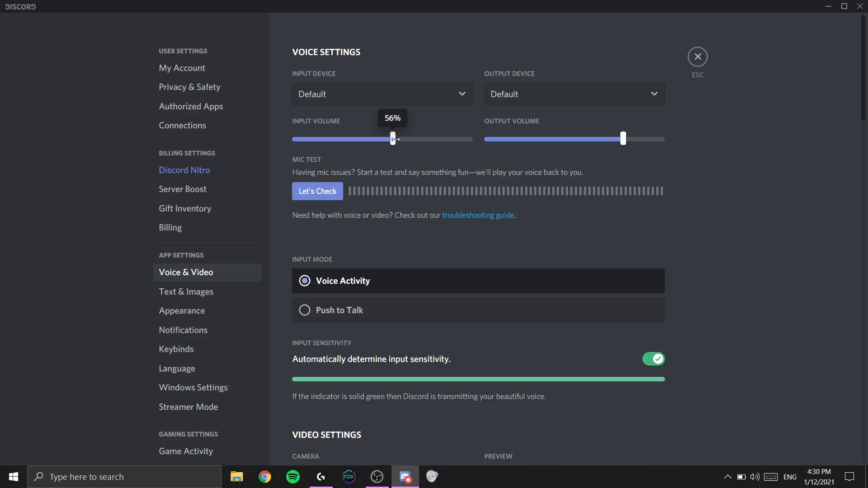
drag(392, 139, 449, 139)
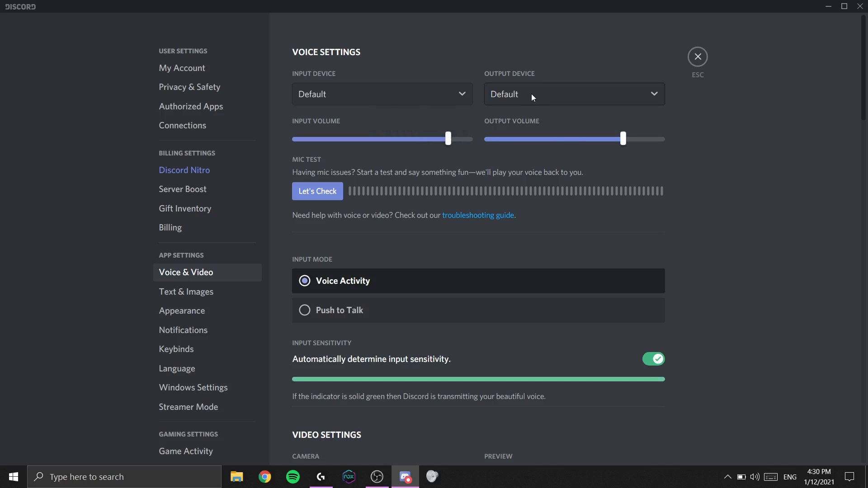
- Keep the default output device and lower the speaker output volume slightly
click(573, 94)
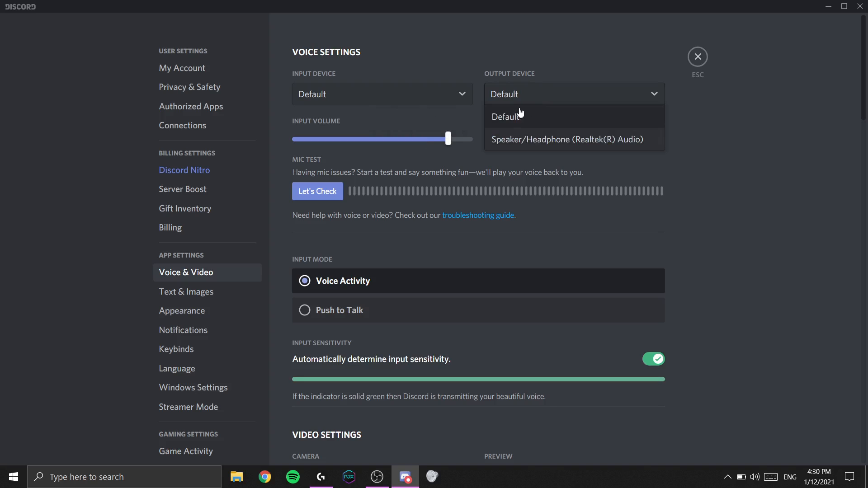
click(506, 116)
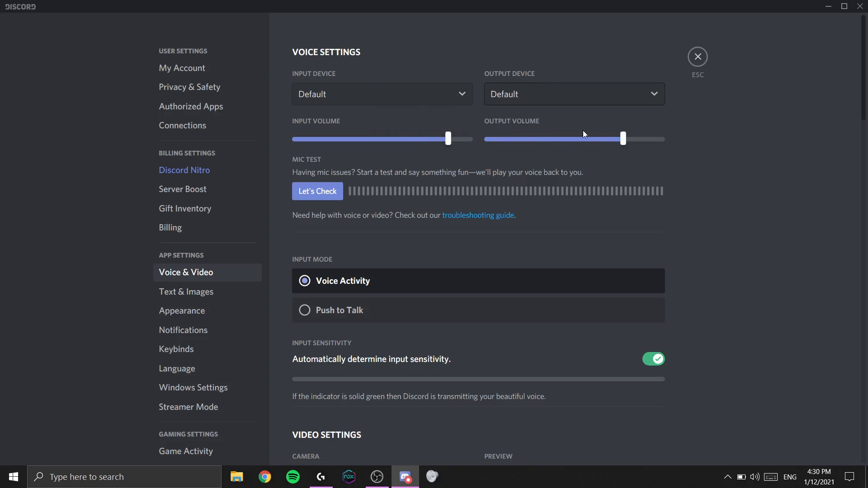
drag(623, 139, 624, 138)
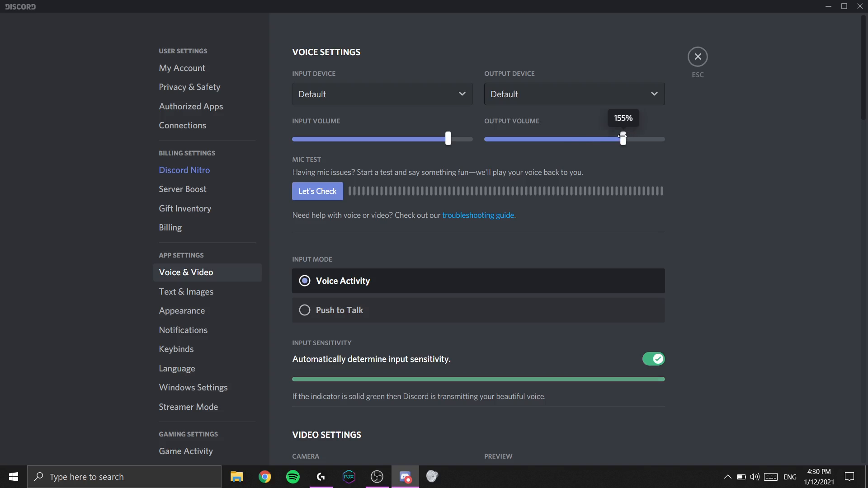
drag(623, 138, 547, 139)
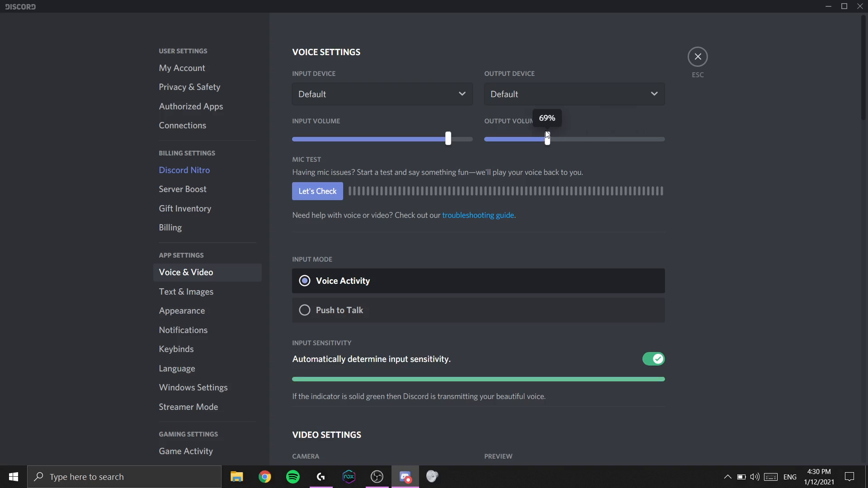
drag(547, 139, 607, 139)
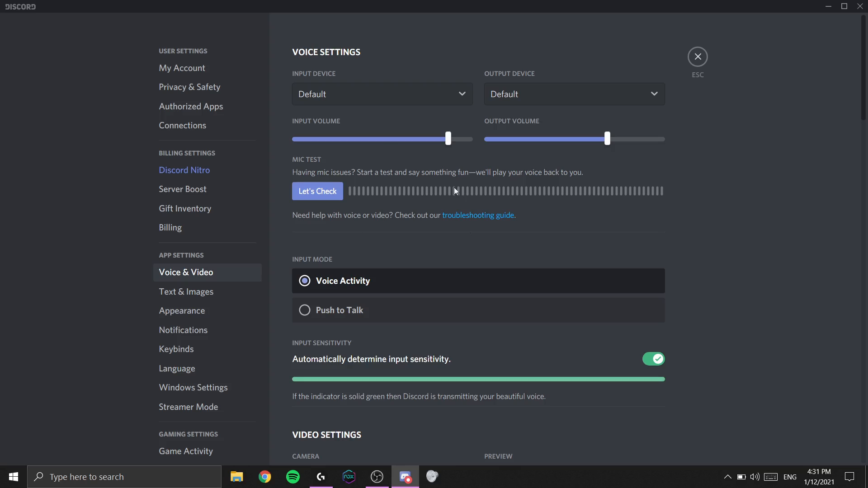
mouse_move(327, 165)
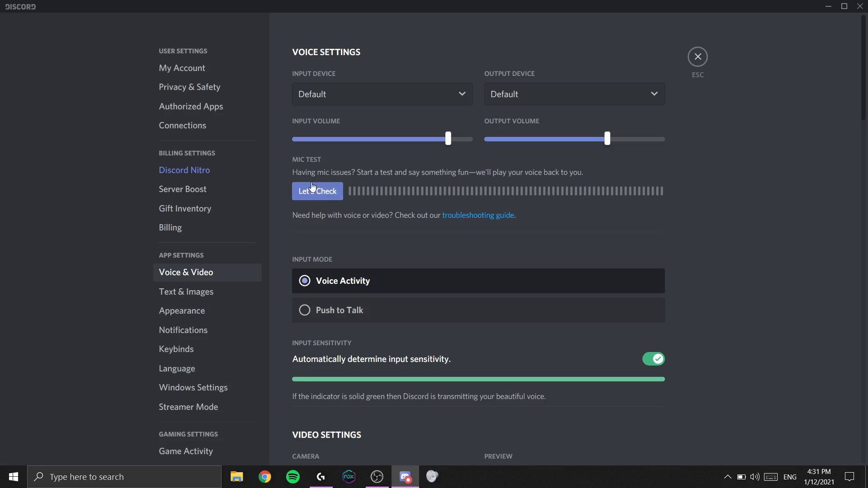
mouse_move(289, 257)
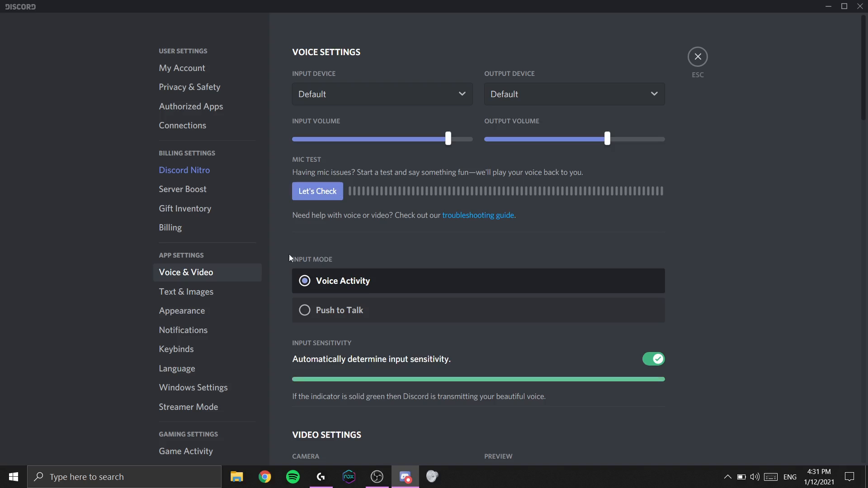
scroll(down, 3)
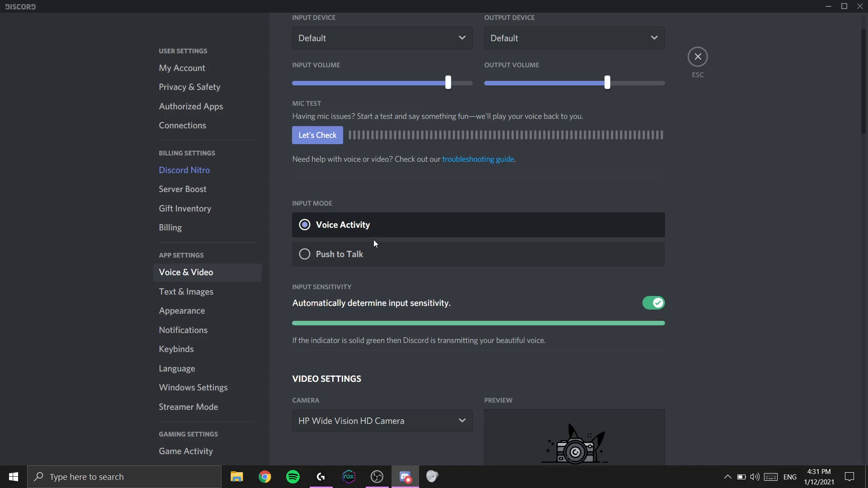
click(304, 254)
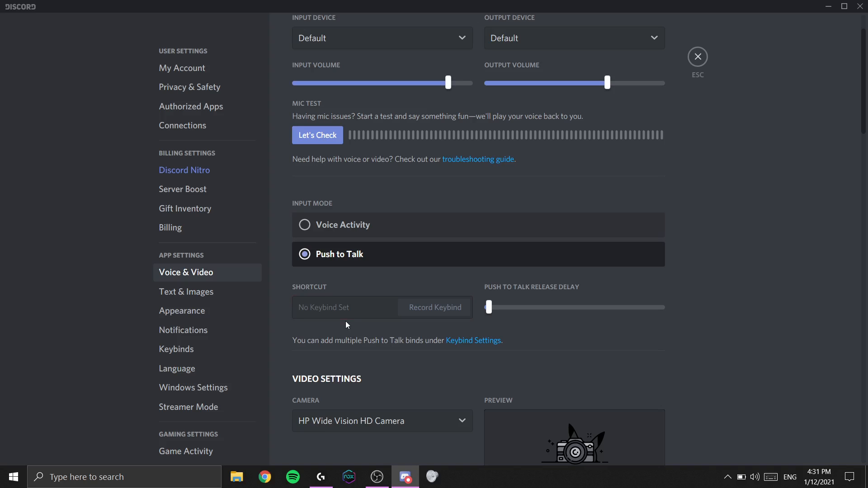
mouse_move(348, 334)
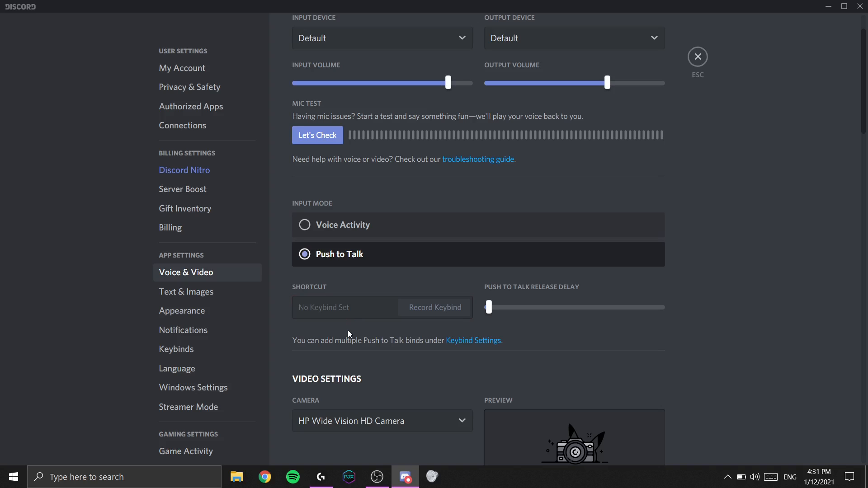
mouse_move(392, 234)
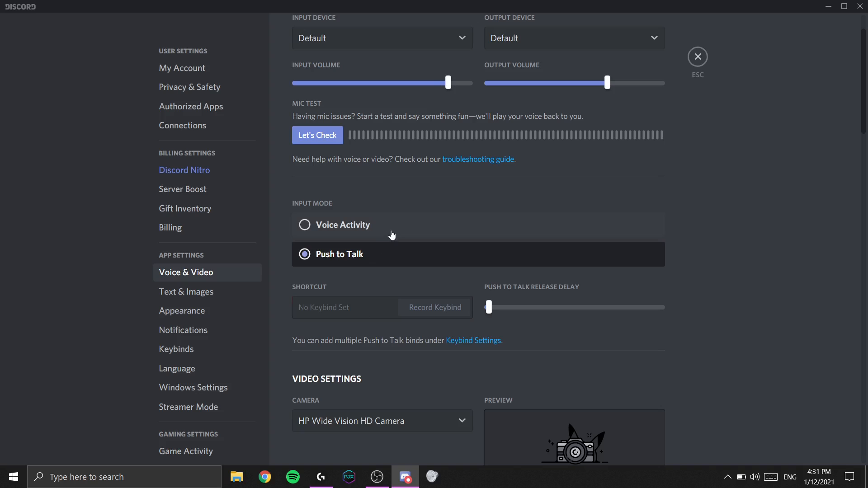
click(334, 225)
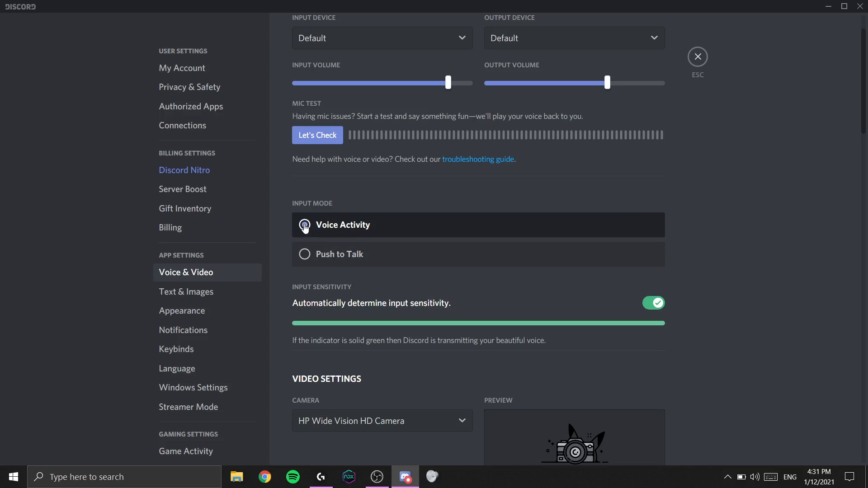
click(304, 224)
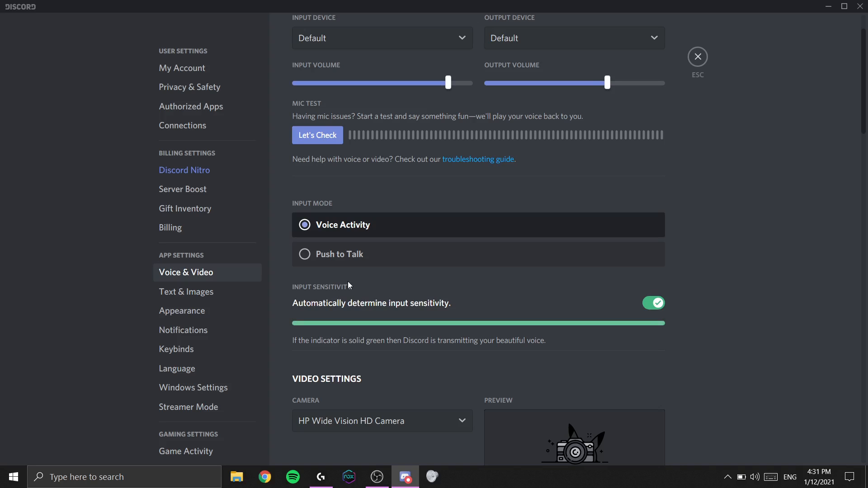
- Scroll through the video settings down to the Advanced section with noise suppression
scroll(down, 3)
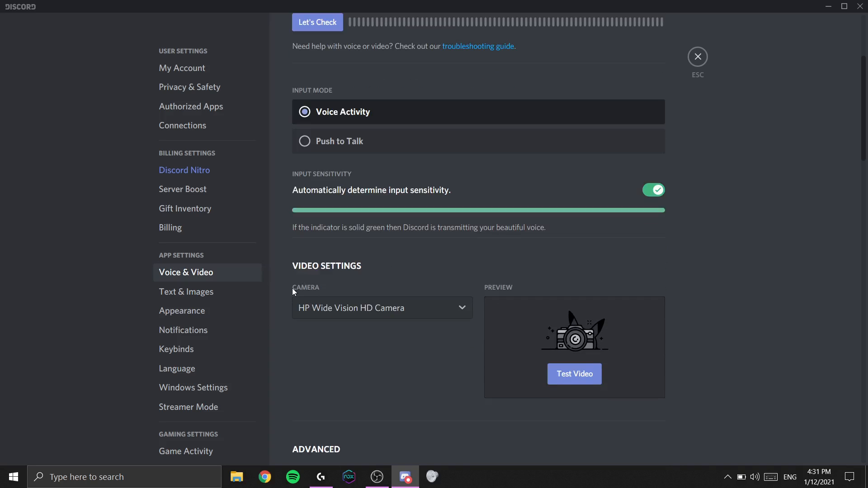
scroll(down, 3)
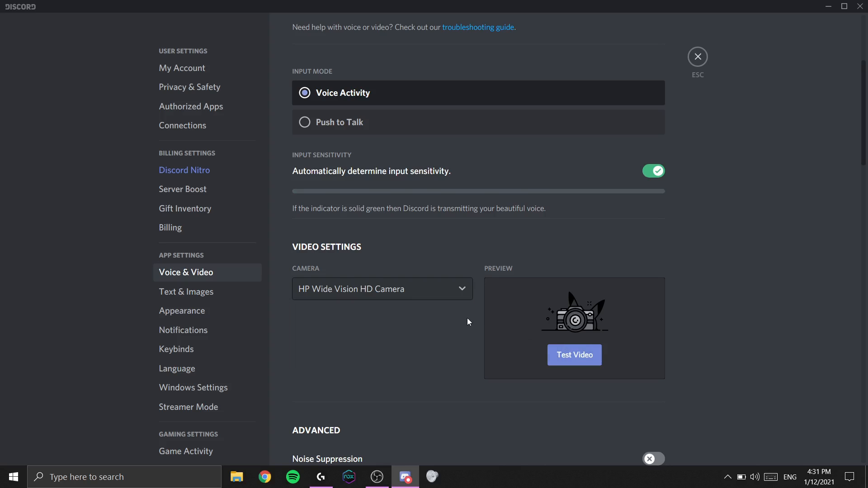
scroll(down, 3)
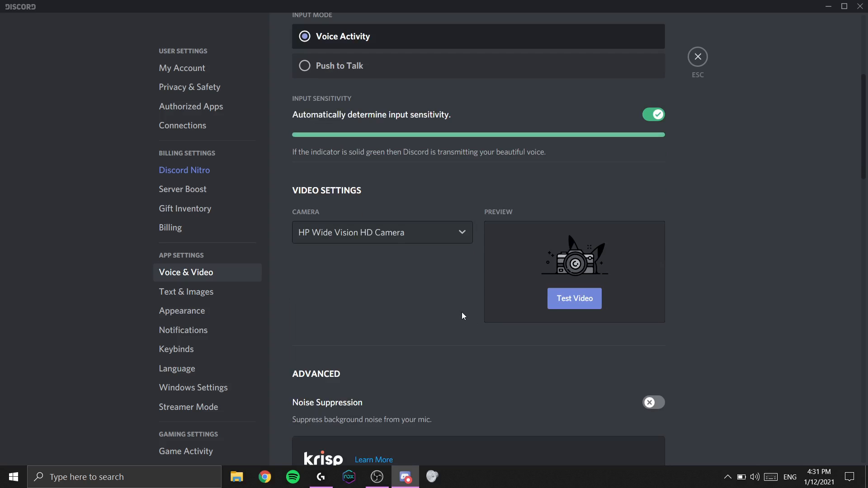
scroll(down, 3)
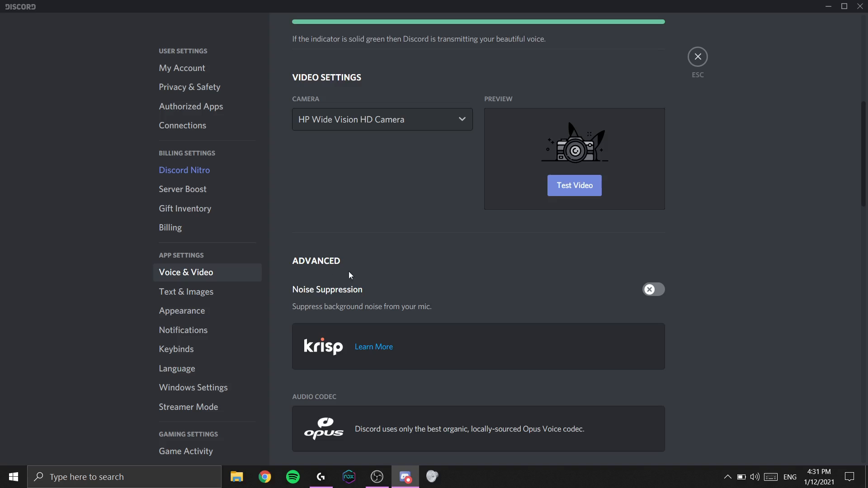
mouse_move(387, 307)
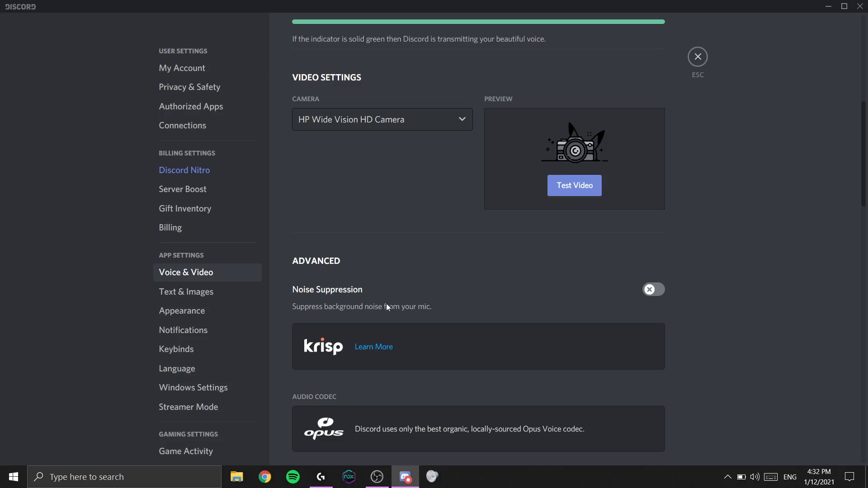
mouse_move(451, 340)
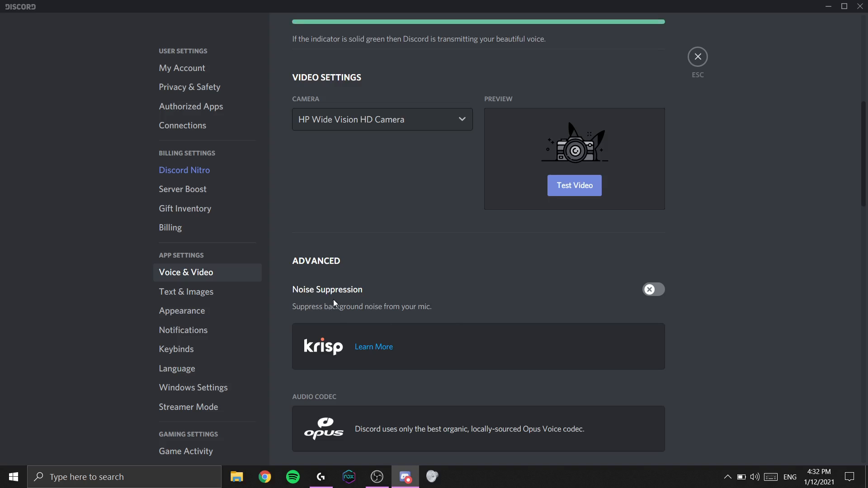
mouse_move(372, 306)
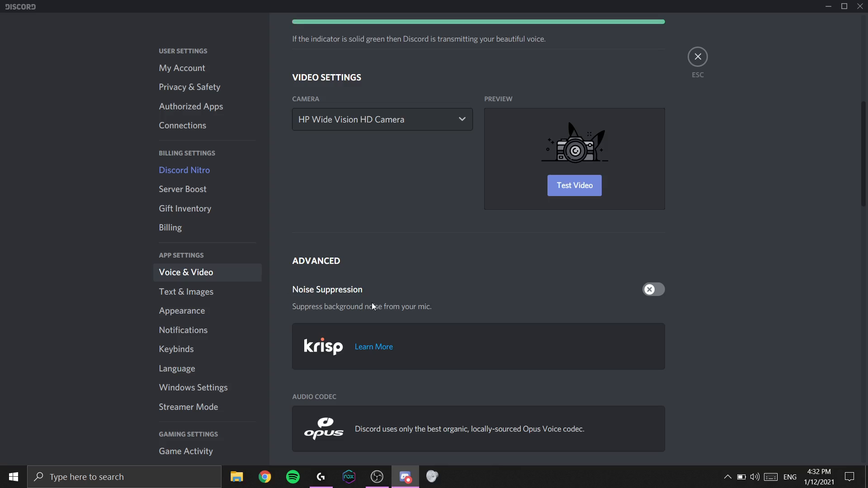
mouse_move(562, 146)
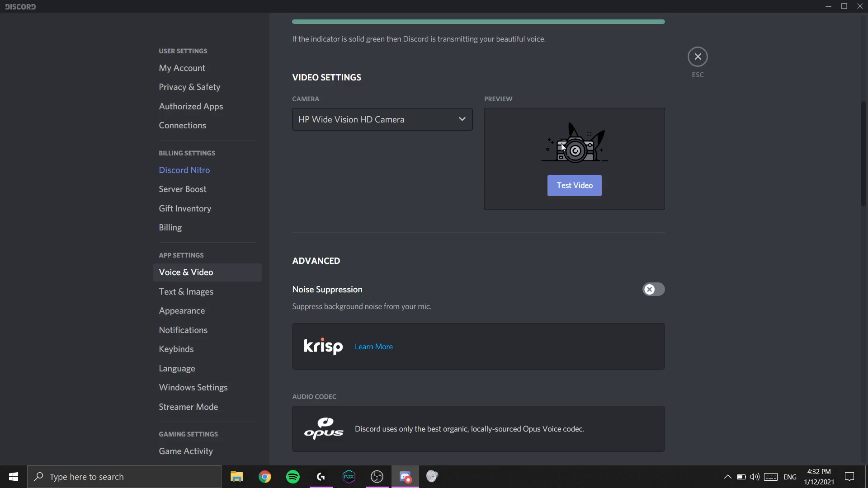
mouse_move(505, 243)
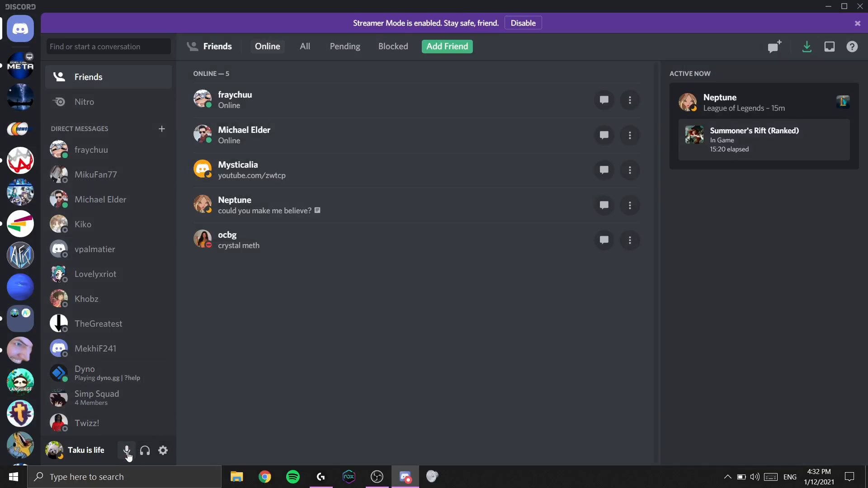
- Deafen, join the Show voice channel in HPL - Student Services, then return to Friends
click(127, 451)
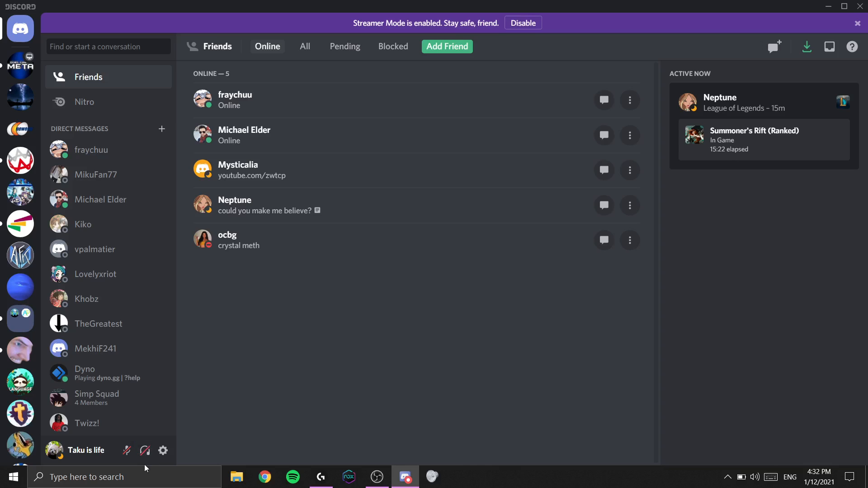
mouse_move(132, 431)
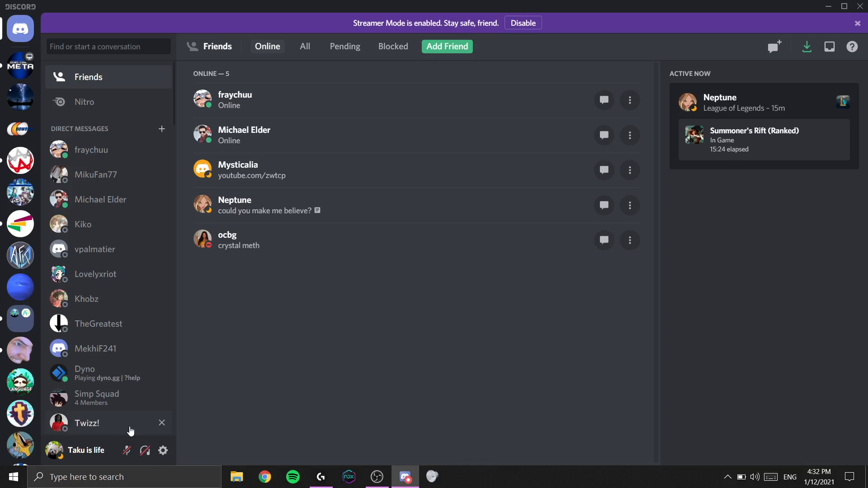
mouse_move(20, 224)
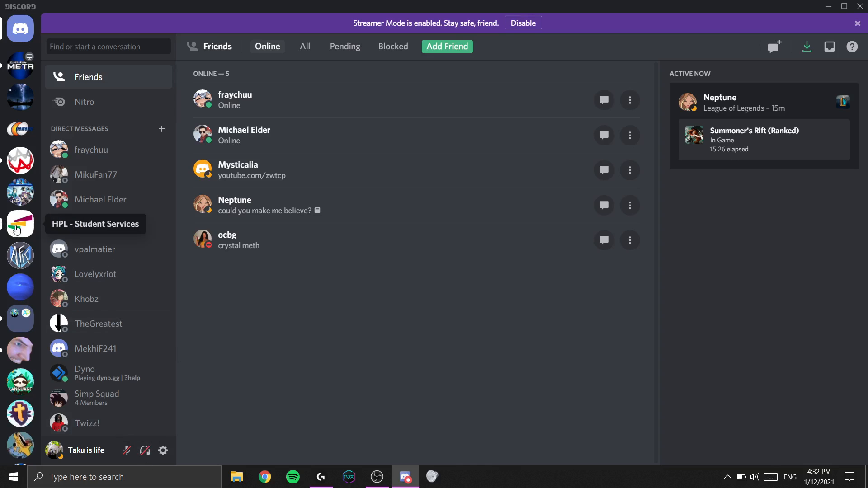
click(20, 224)
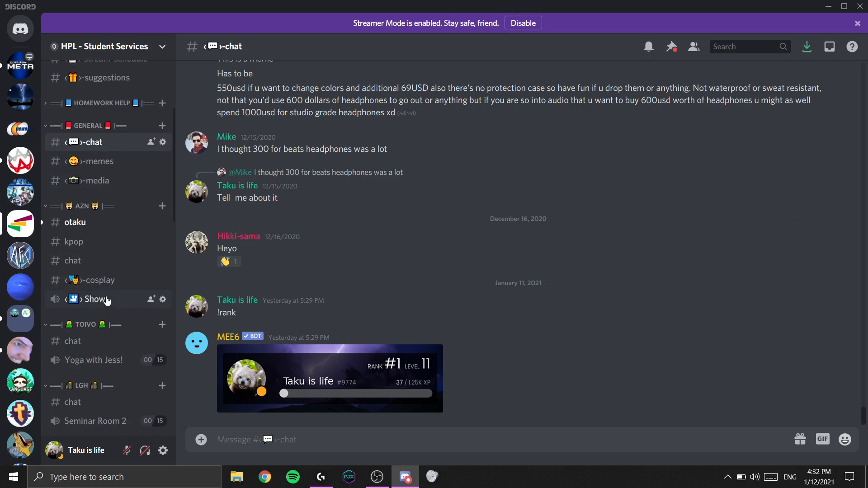
click(94, 299)
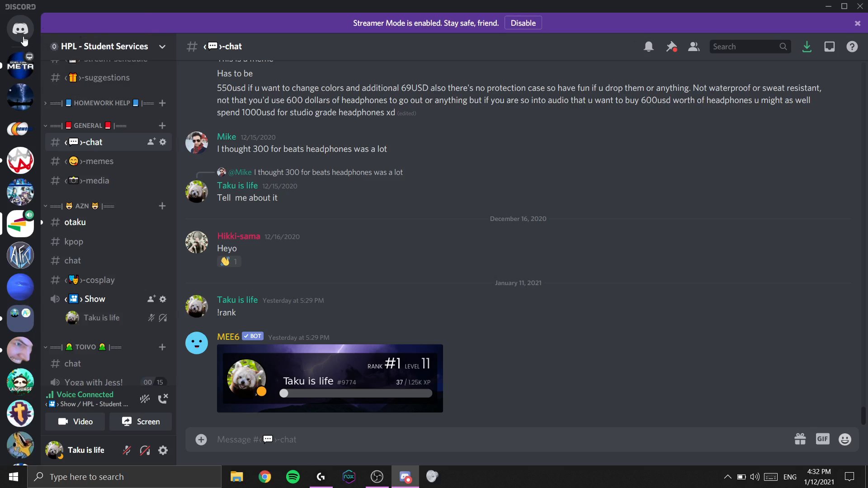
click(21, 28)
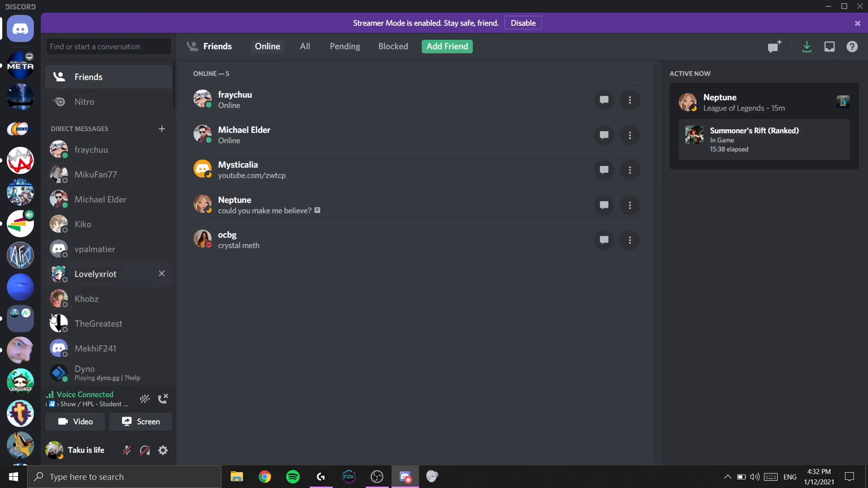
mouse_move(140, 422)
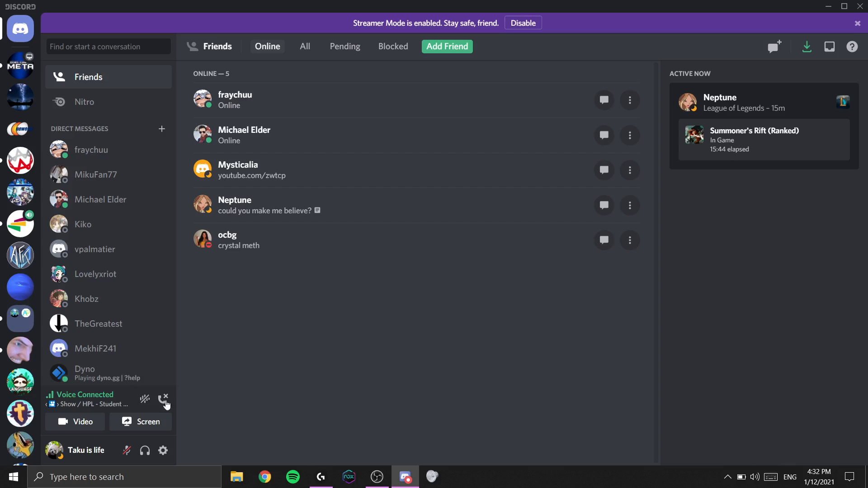
mouse_move(164, 399)
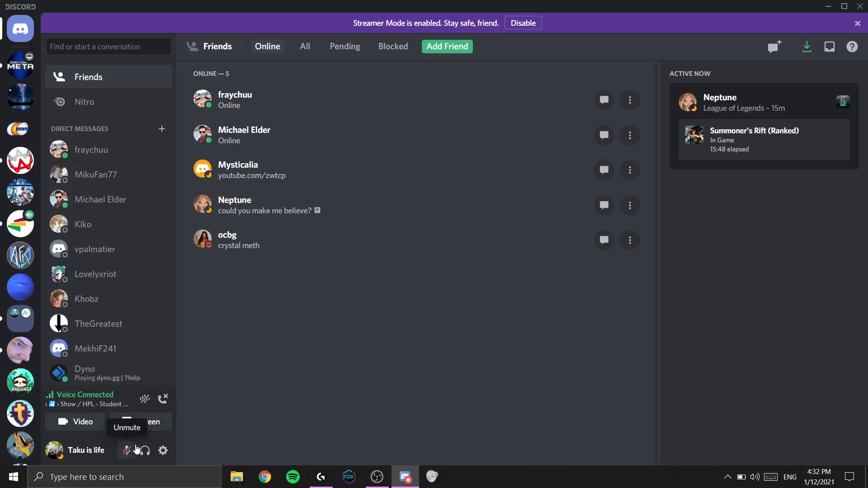
mouse_move(133, 444)
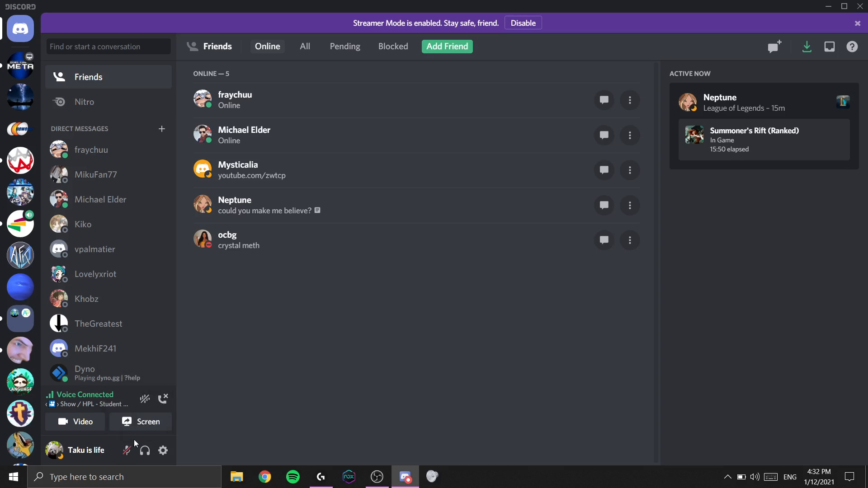
mouse_move(180, 397)
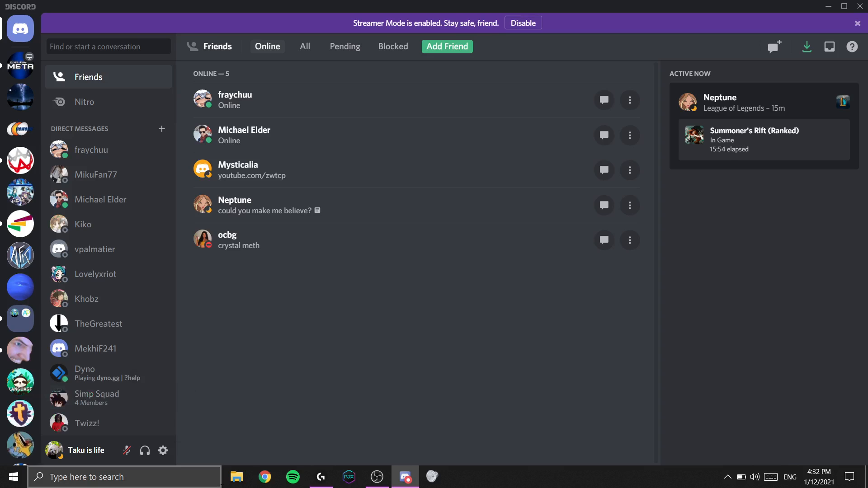
mouse_move(190, 416)
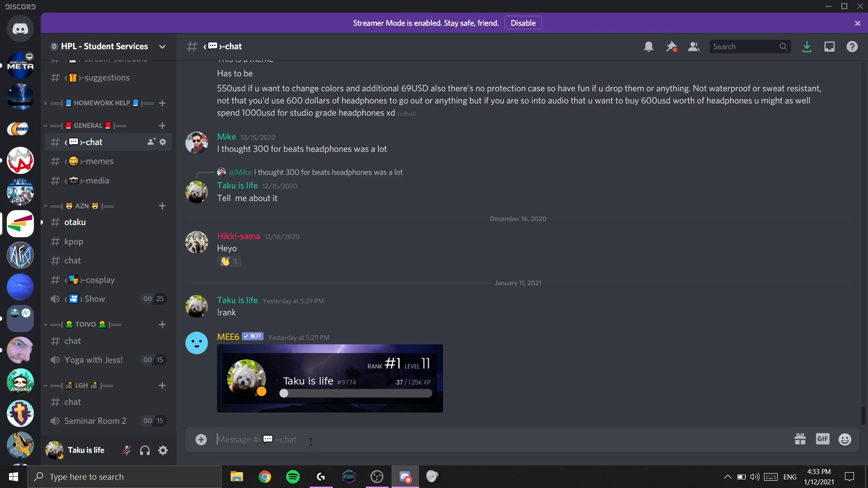
- Send the /tableflip and /unflip emoticon messages, then begin a /me command
text(/)
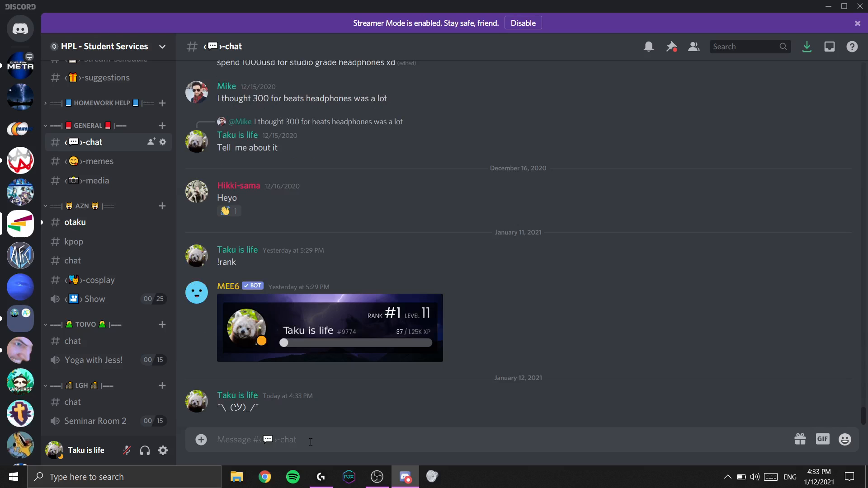
text(/f)
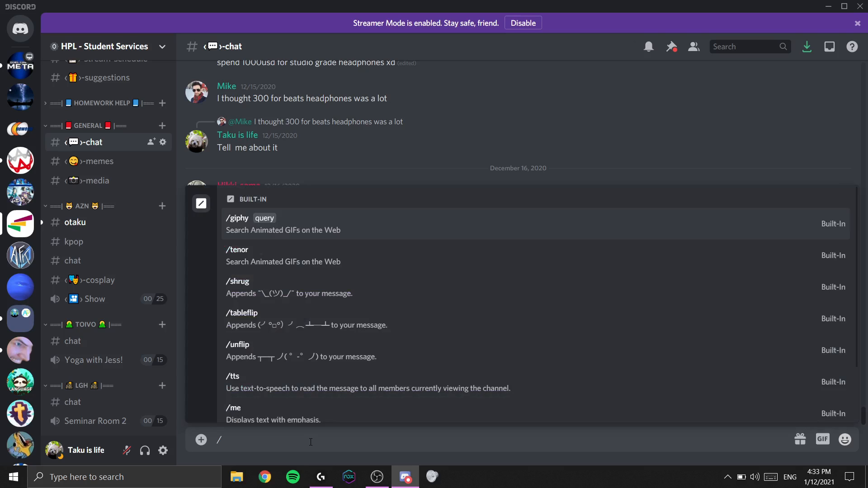
text(tableflip)
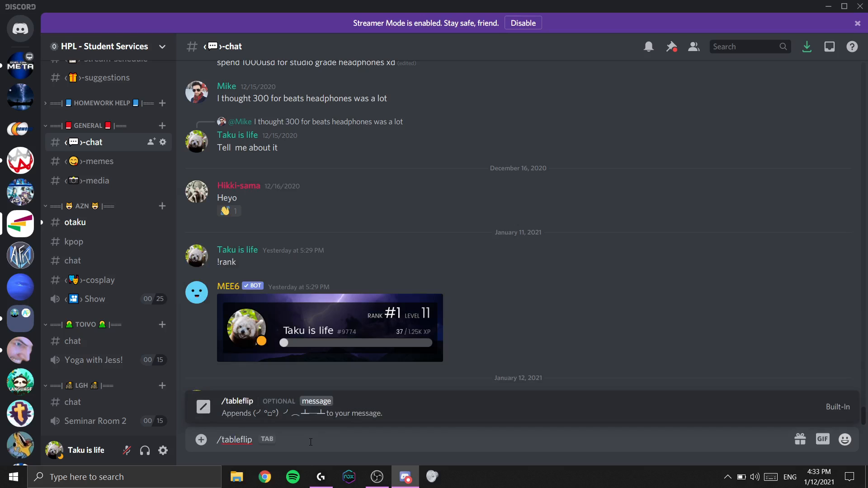
key(Enter)
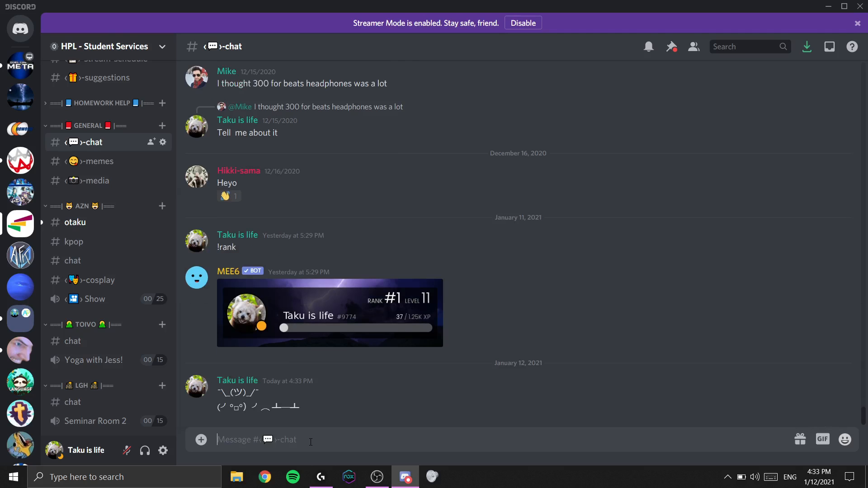
text(/unt)
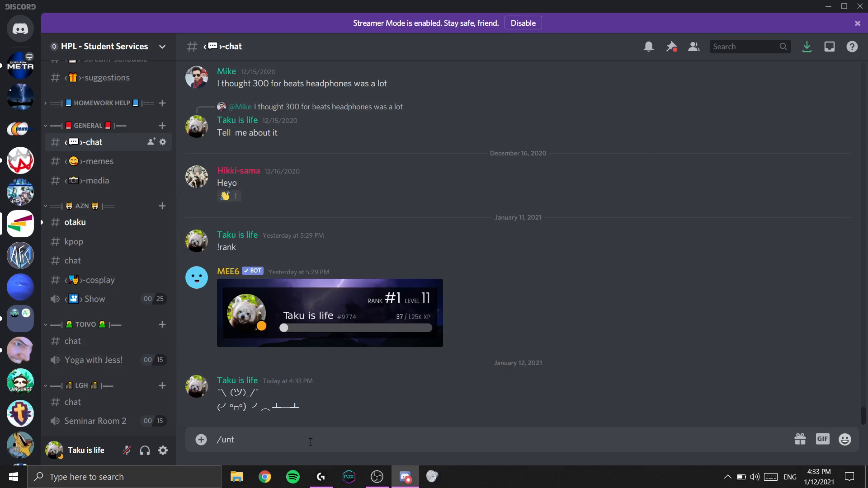
key(enter)
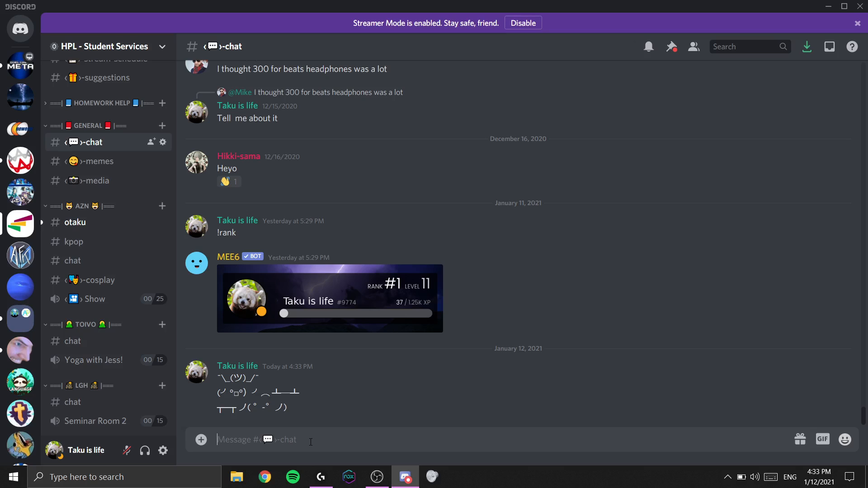
text(/me message:)
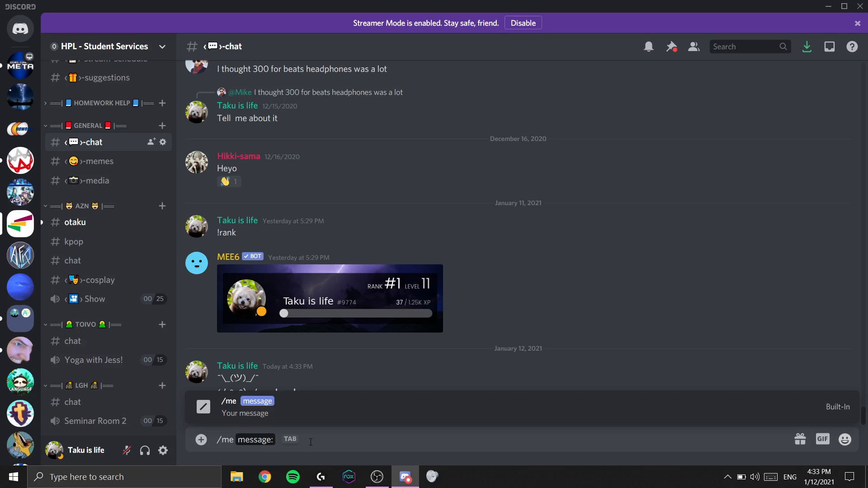
- Send 'italics', then send the message *LOL* **LOL** ~~LOL~~
text(italics)
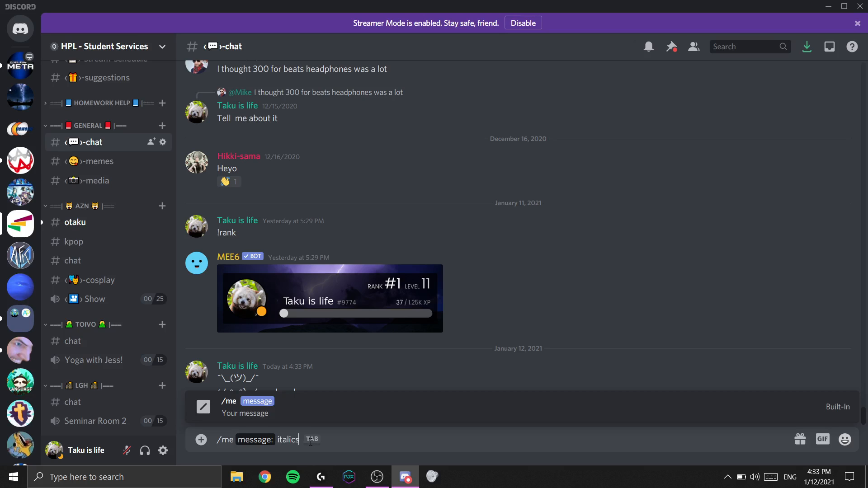
key(enter)
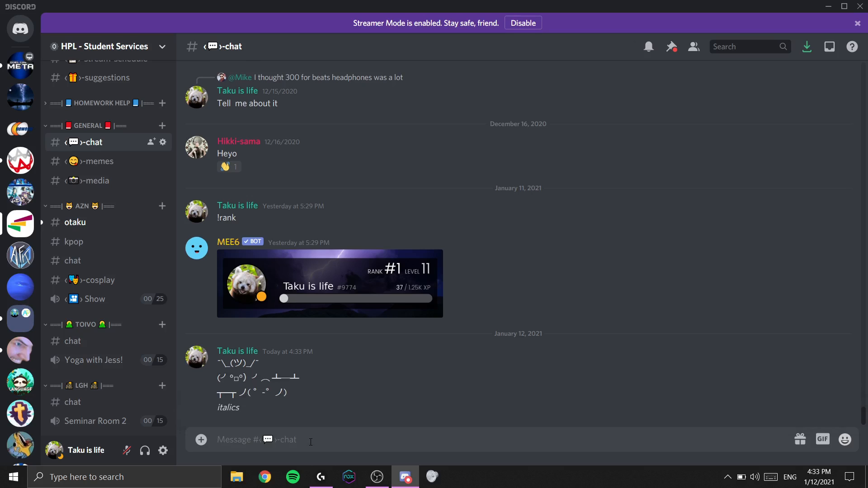
text(/)
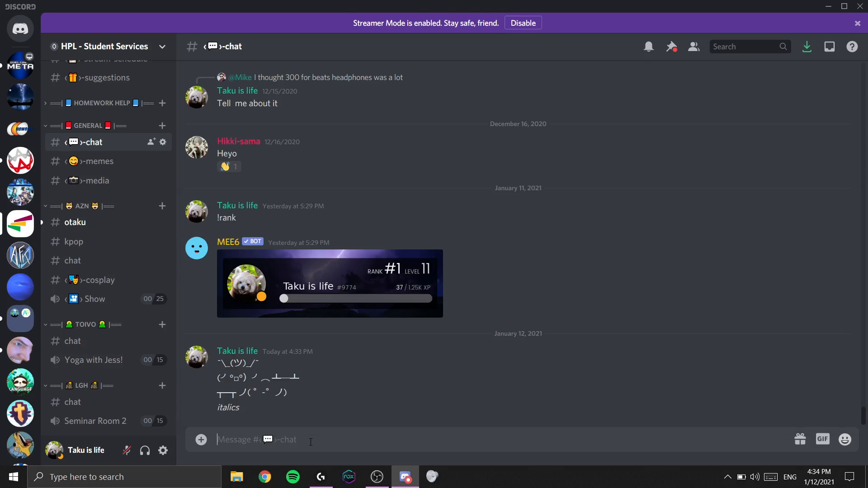
text(*)
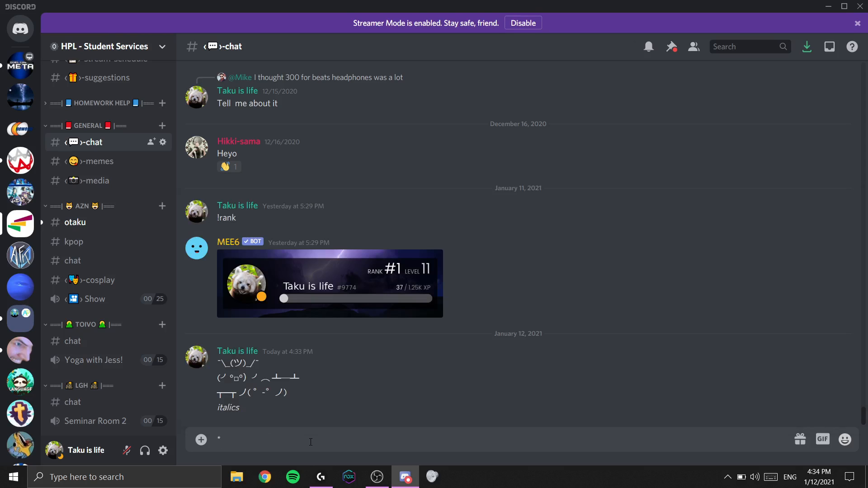
text(LOL*)
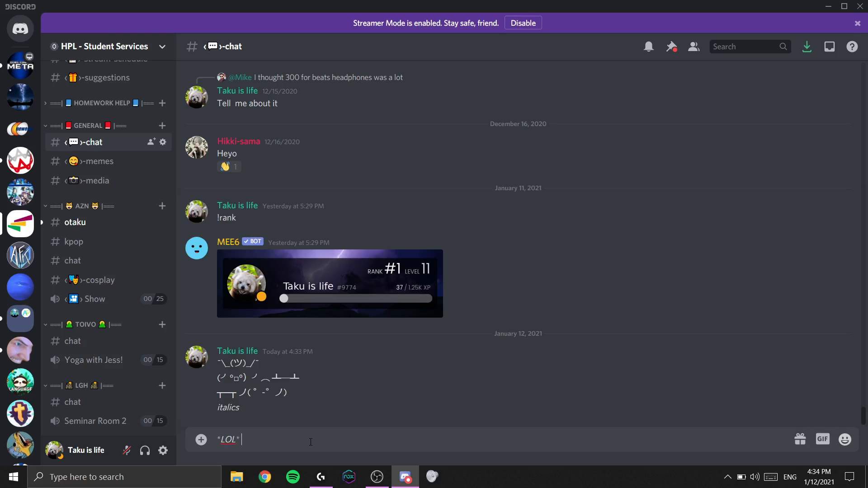
text(**)
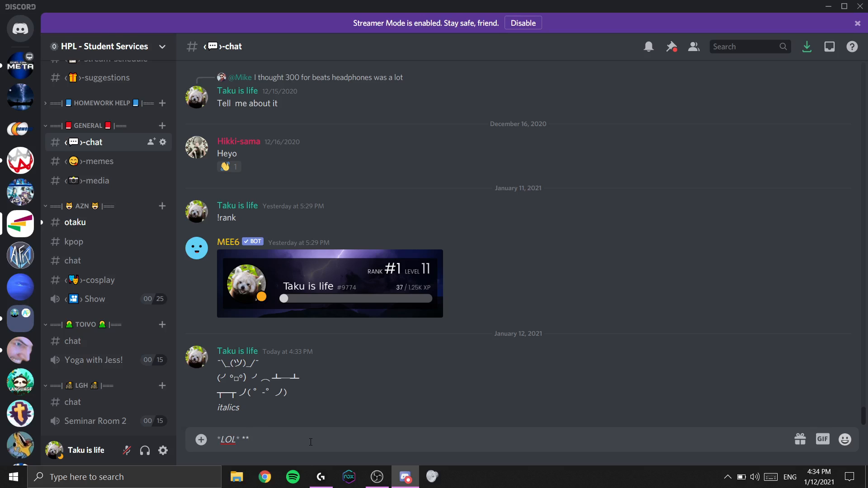
text(**LOL**)
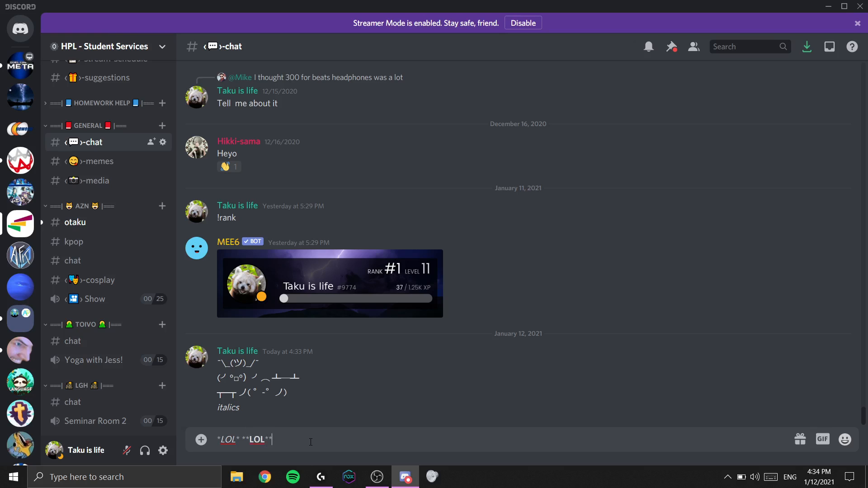
text(~~)
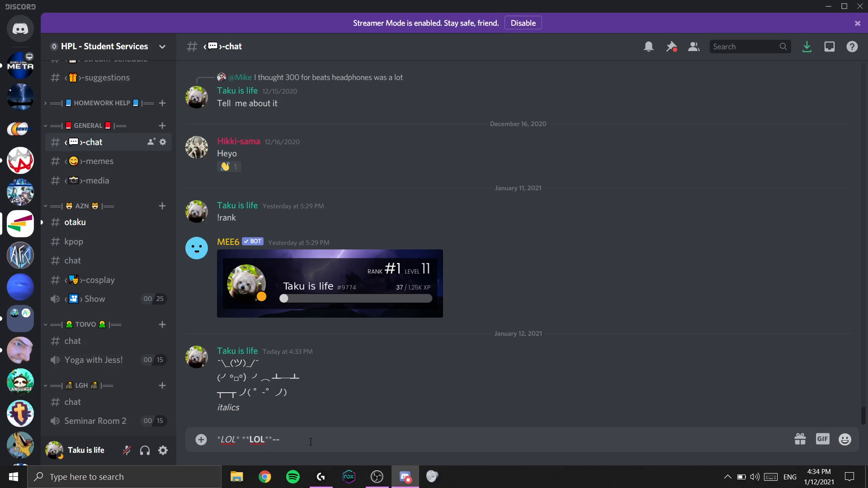
text(~~LOL~~)
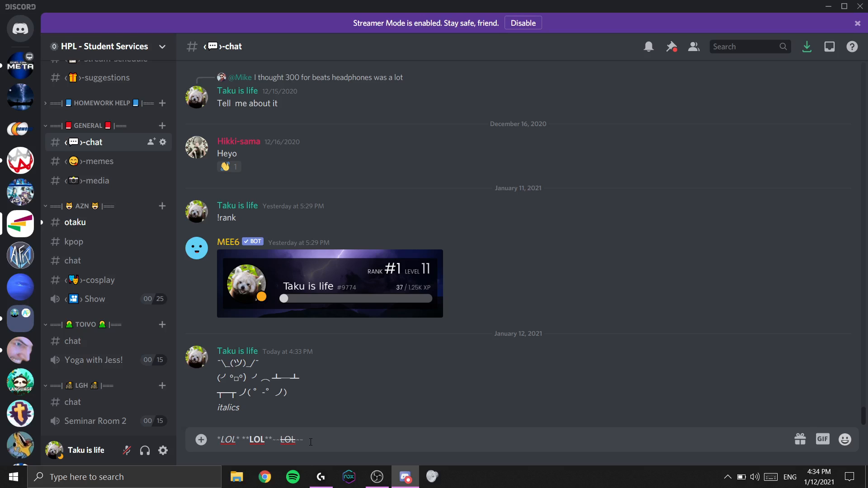
key(enter)
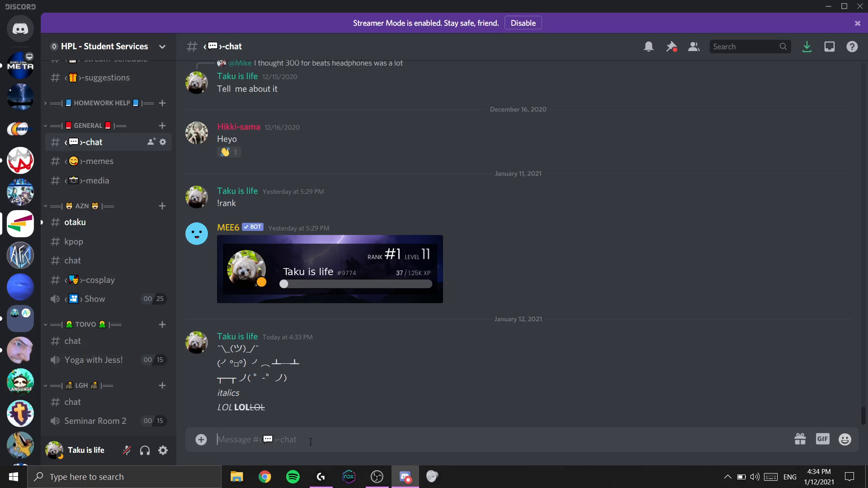
- Start the /giphy slash command and type a red panda search query
text(/)
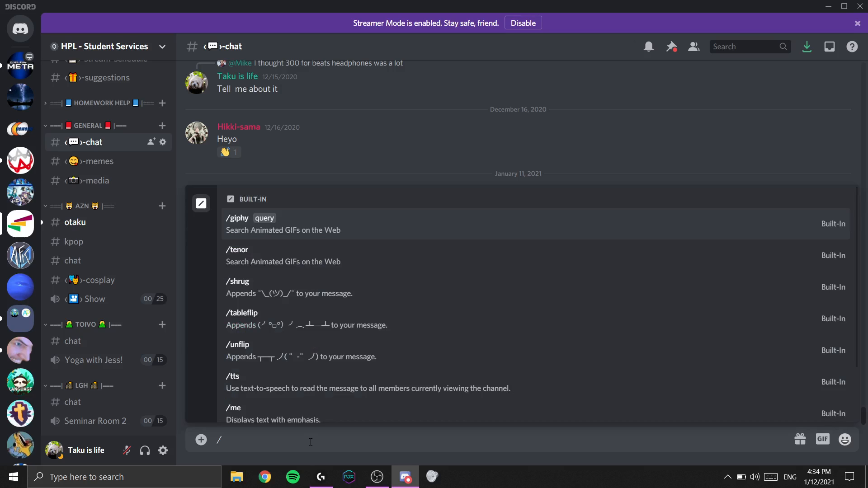
text(iphy query:)
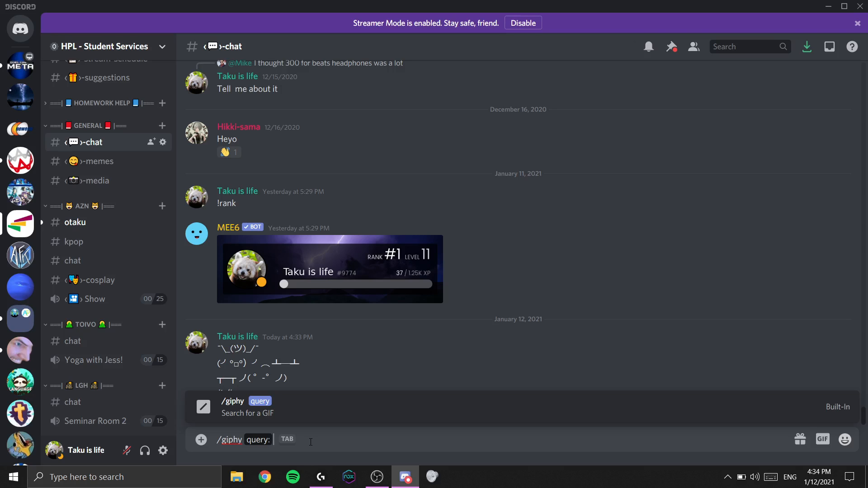
text(re)
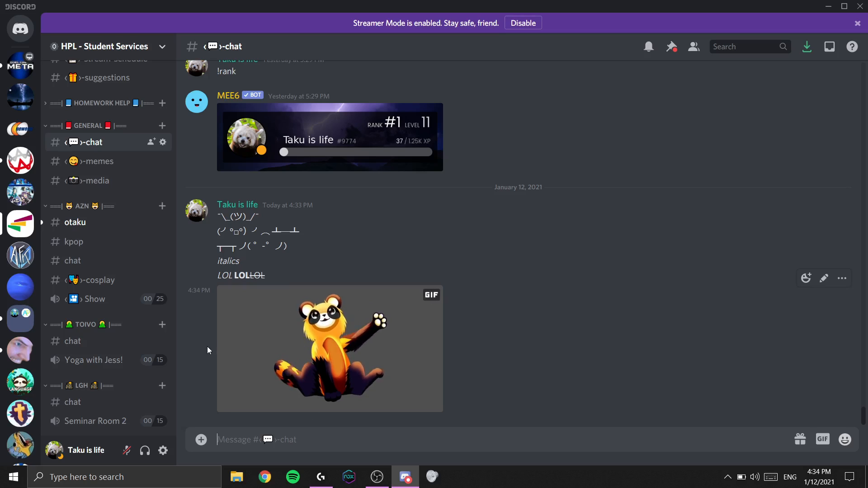
mouse_move(162, 451)
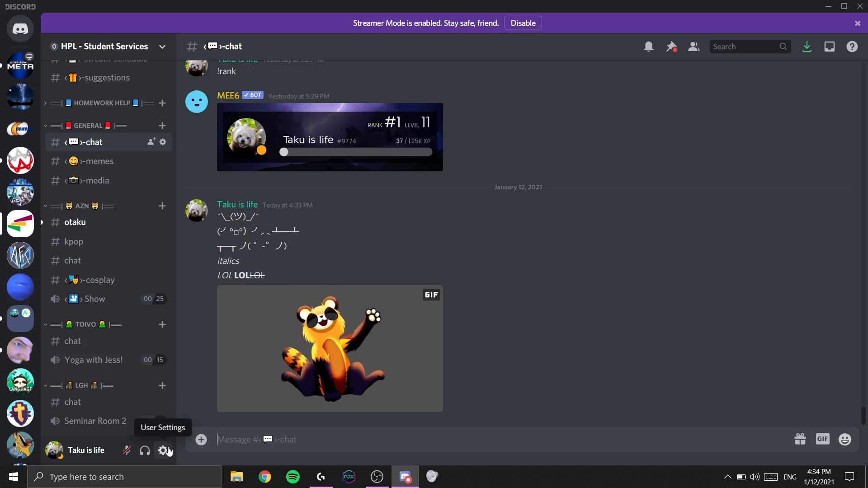
- In Appearance settings, try Light then Dark theme, and Compact then Cozy display
click(165, 450)
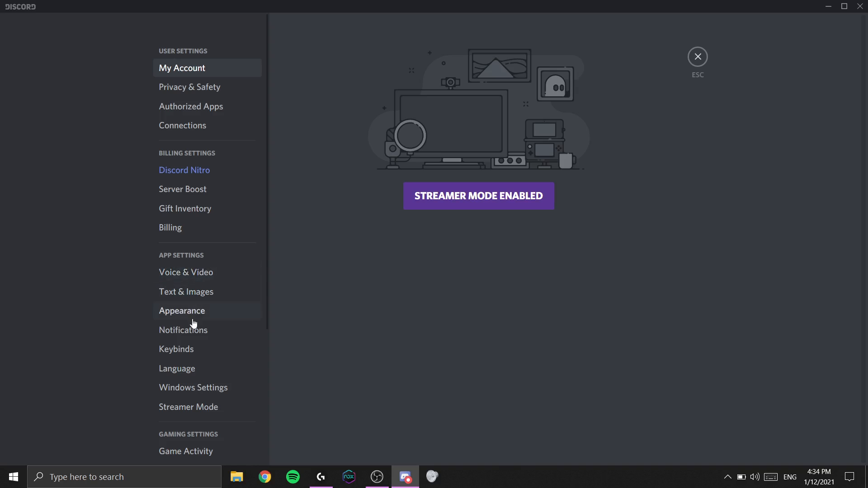
click(182, 311)
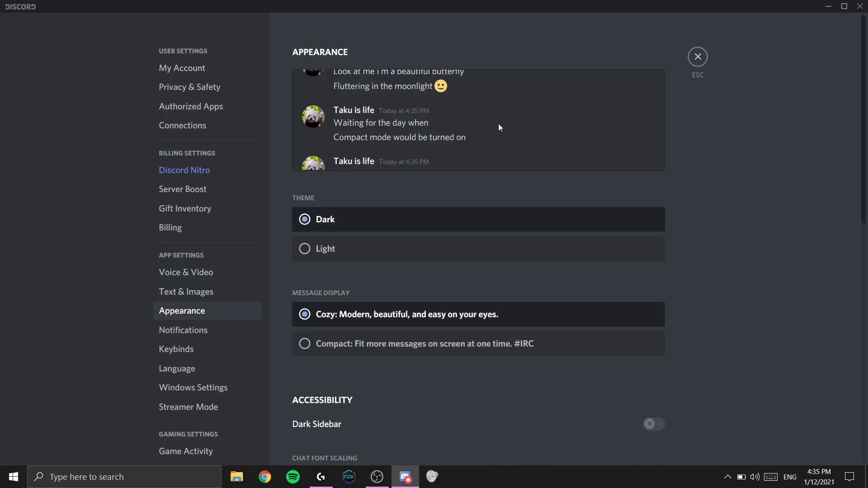
mouse_move(305, 255)
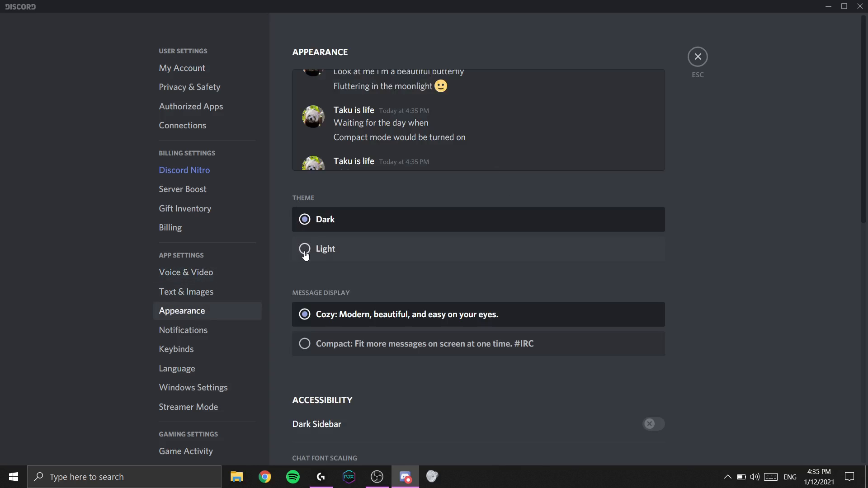
click(304, 249)
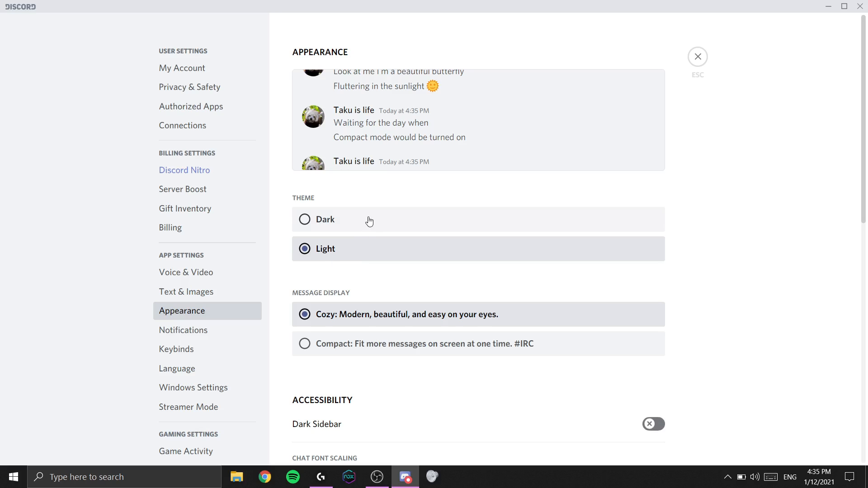
click(304, 219)
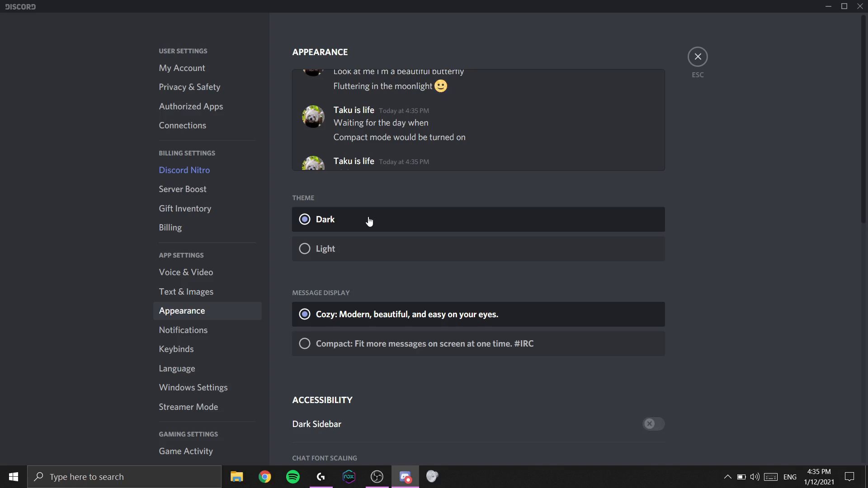
mouse_move(409, 132)
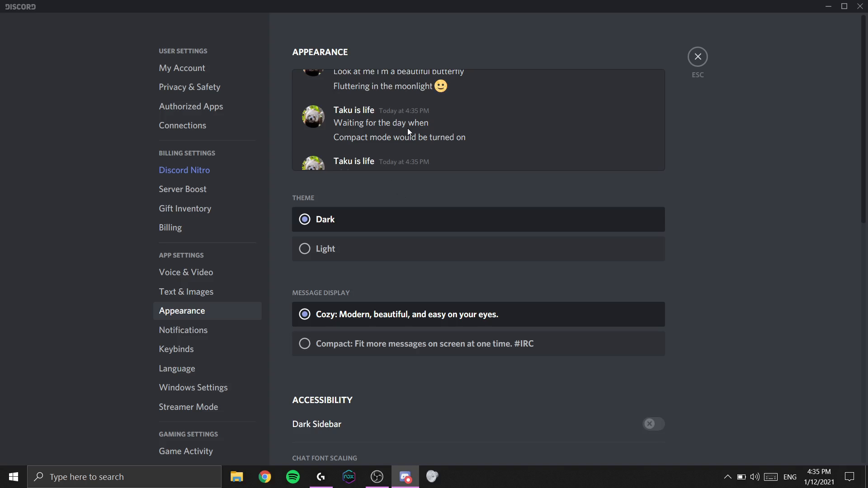
mouse_move(317, 295)
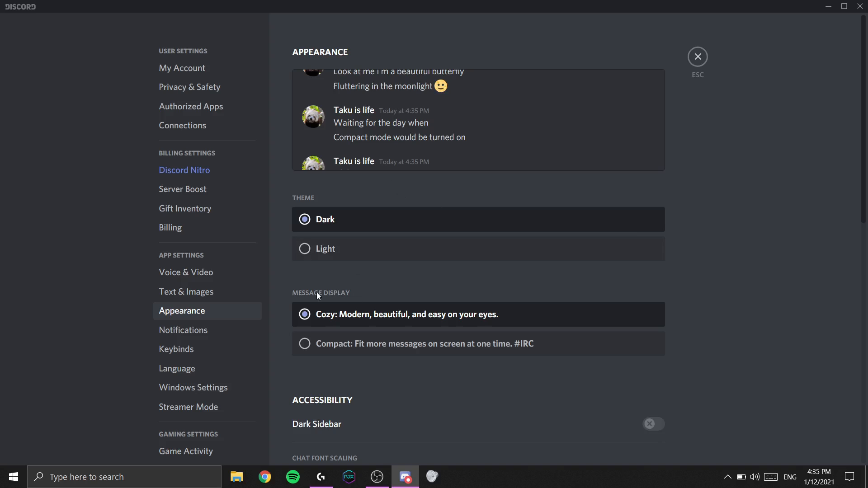
mouse_move(364, 326)
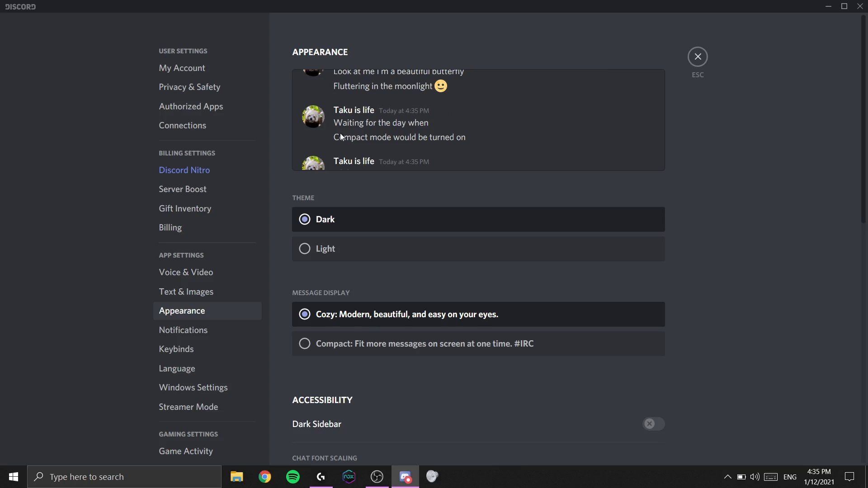
mouse_move(359, 109)
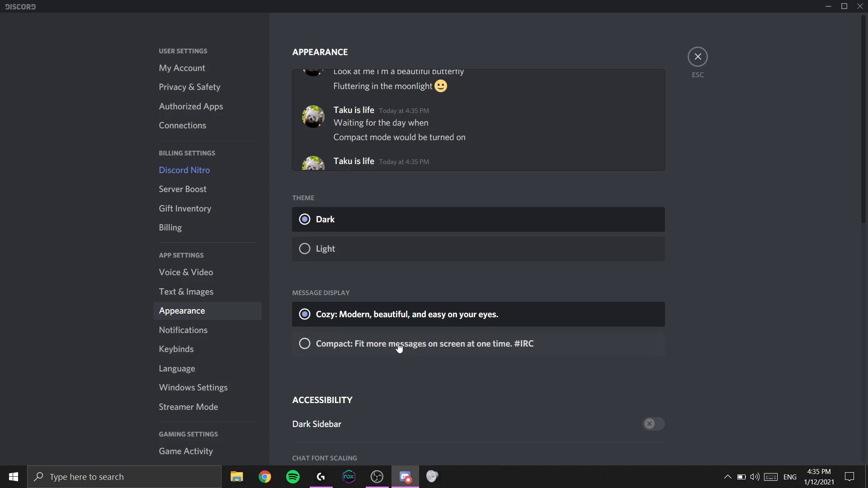
click(304, 343)
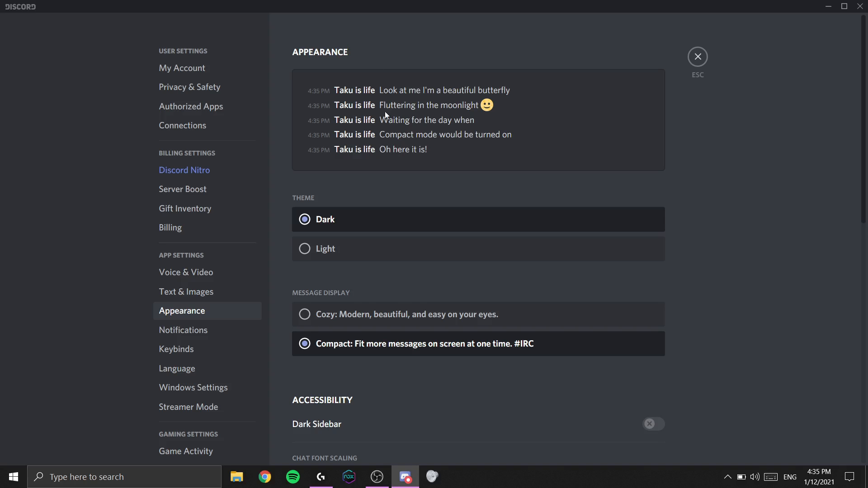
mouse_move(402, 104)
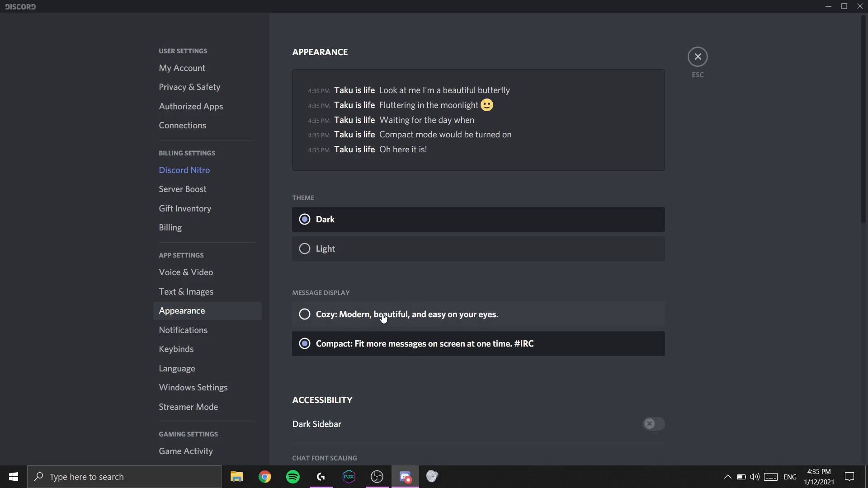
click(304, 314)
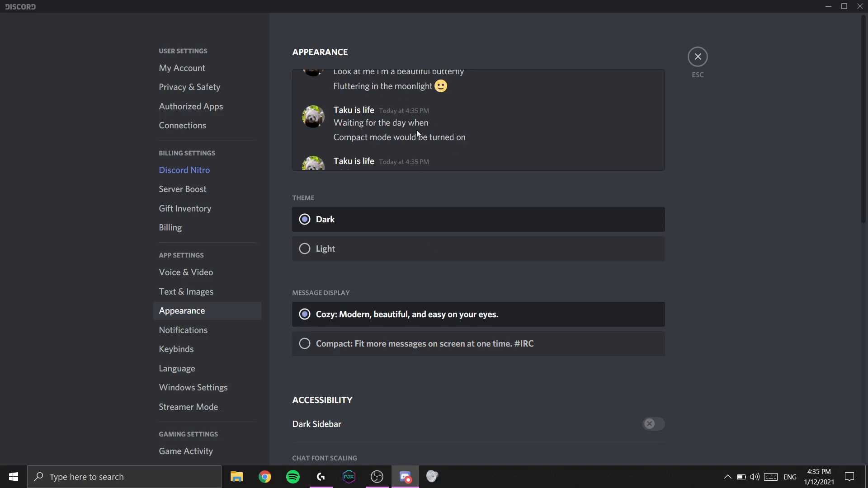
- Raise Chat Font Scaling to 24px, then set it back to 16px
scroll(down, 3)
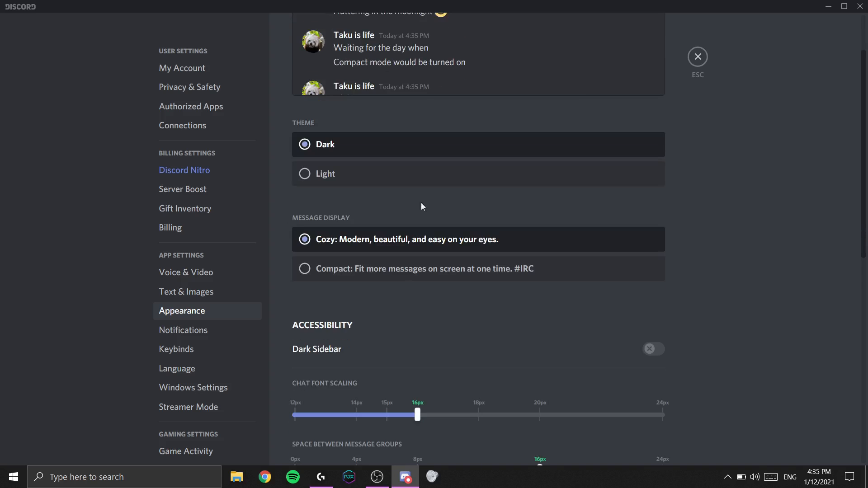
scroll(down, 3)
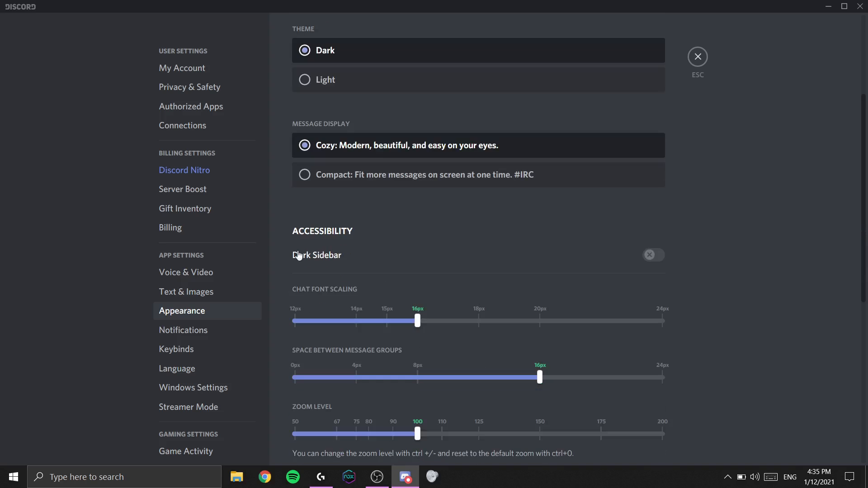
mouse_move(309, 239)
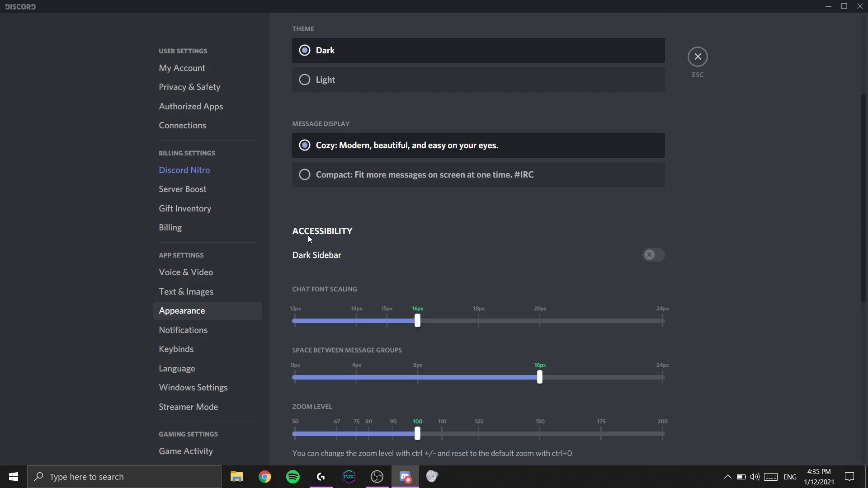
drag(417, 320, 662, 320)
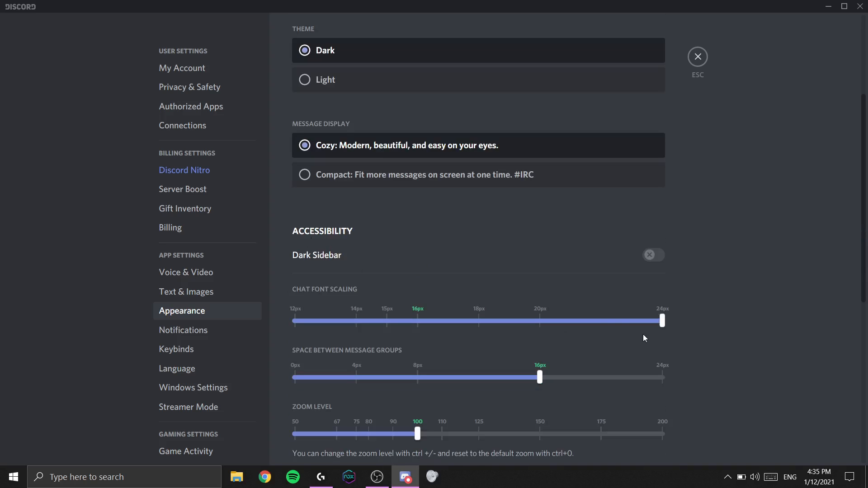
scroll(down, 3)
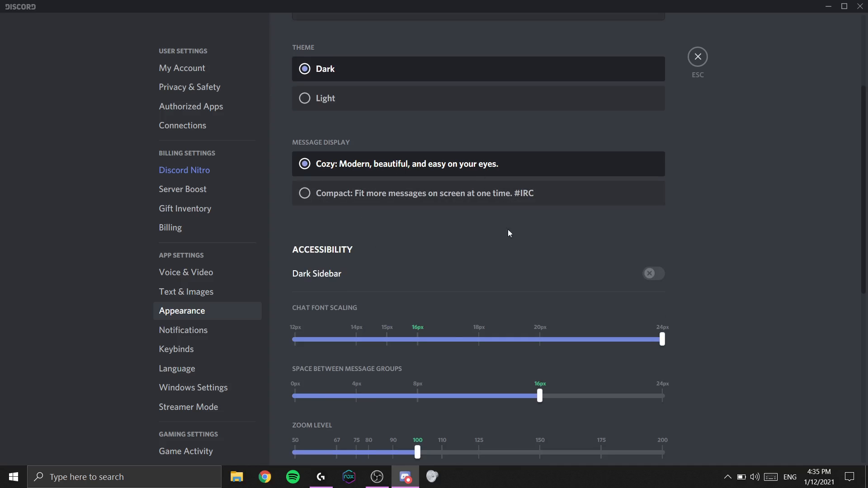
drag(661, 340, 418, 339)
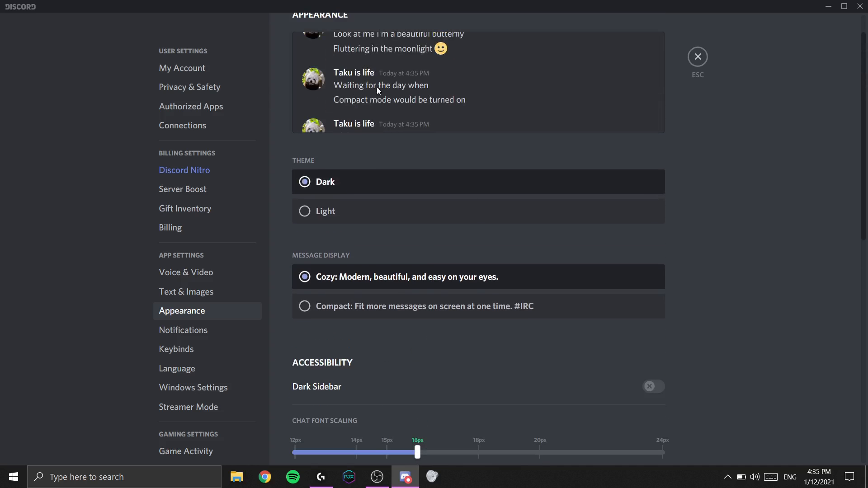
- Scroll further down, then close settings to return to the chat channel
scroll(down, 3)
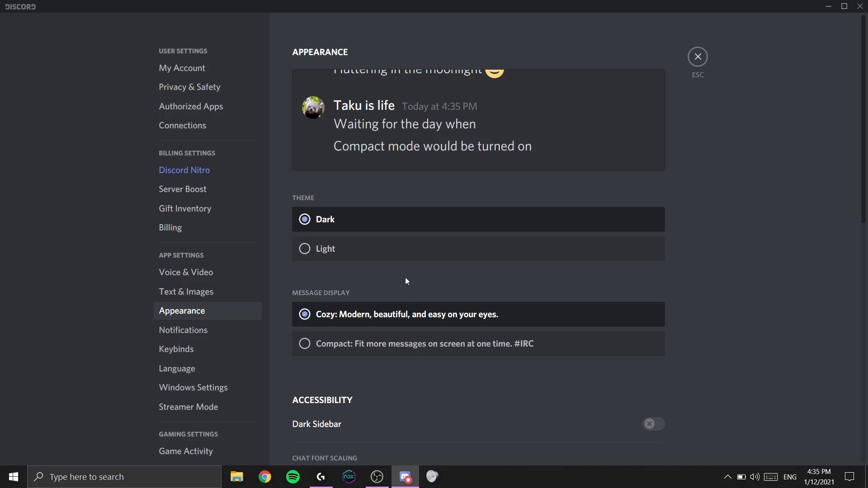
scroll(down, 3)
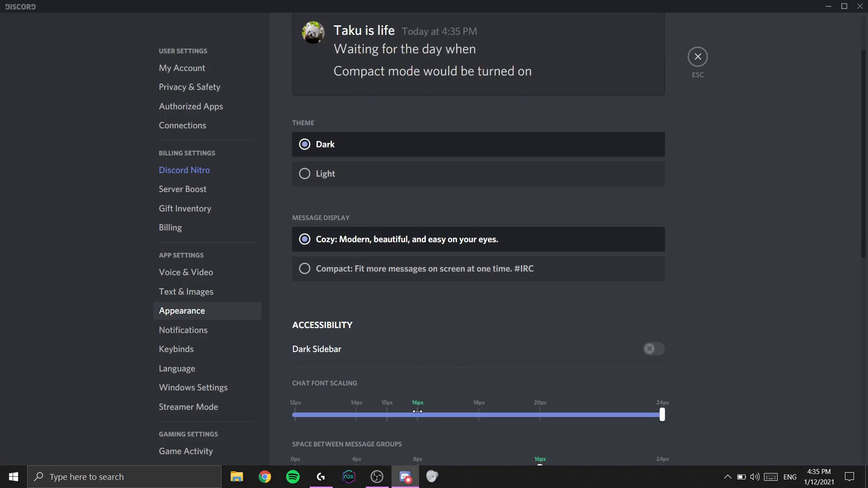
scroll(down, 3)
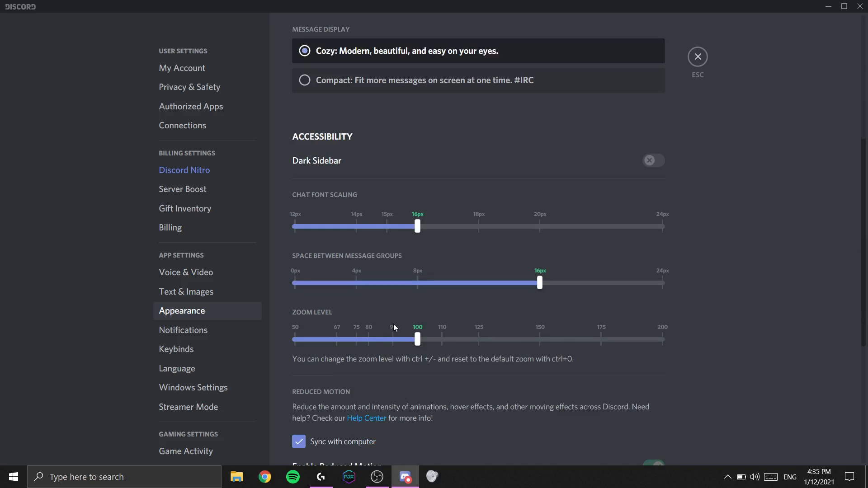
mouse_move(424, 326)
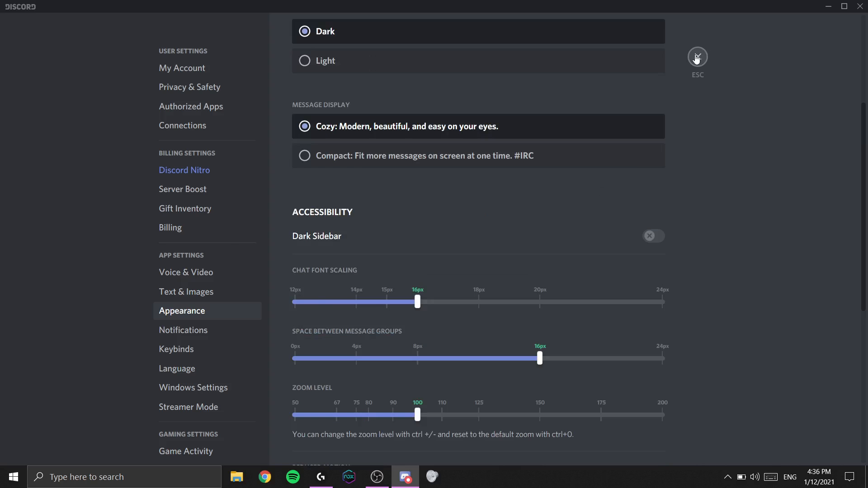
click(697, 56)
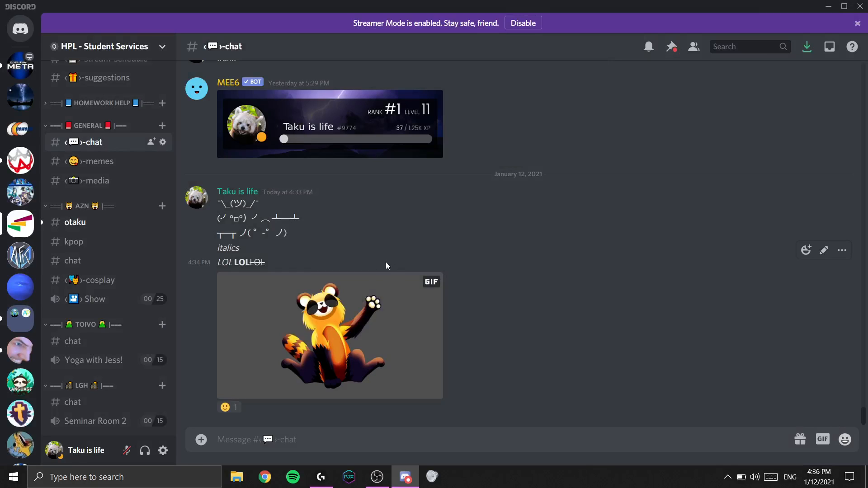